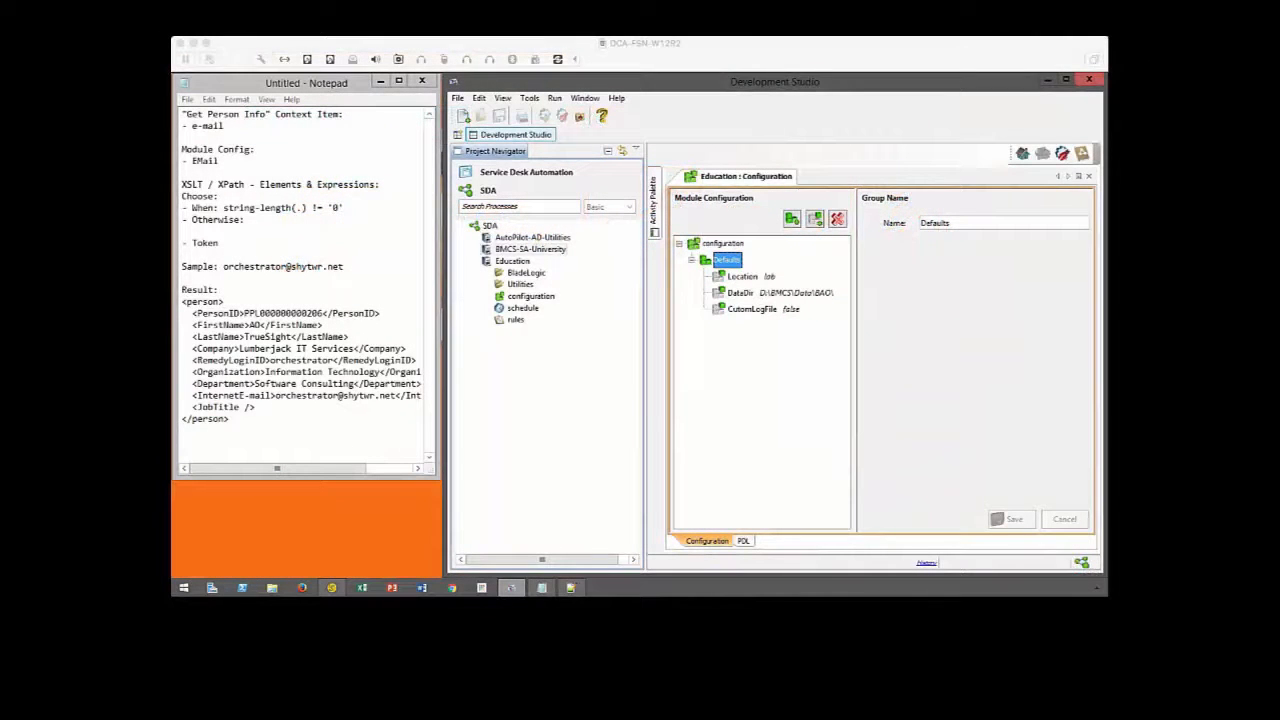
pyautogui.click(791, 218)
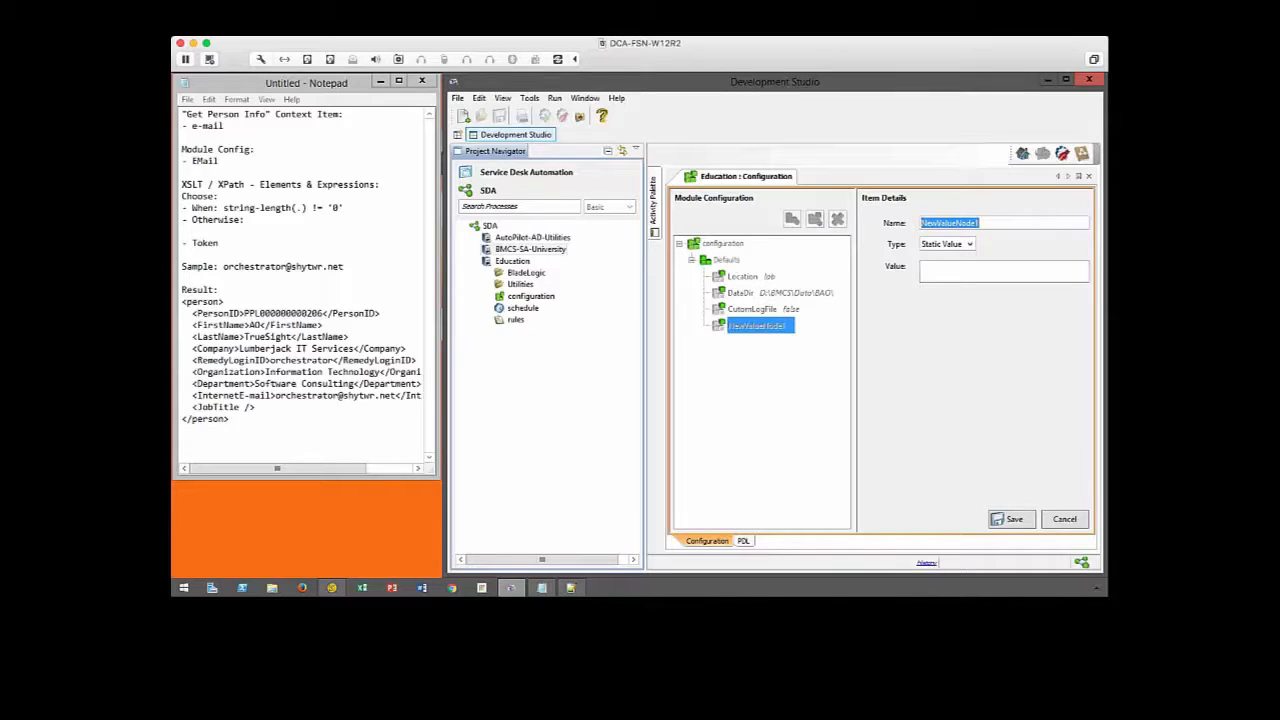
pyautogui.write('EMail')
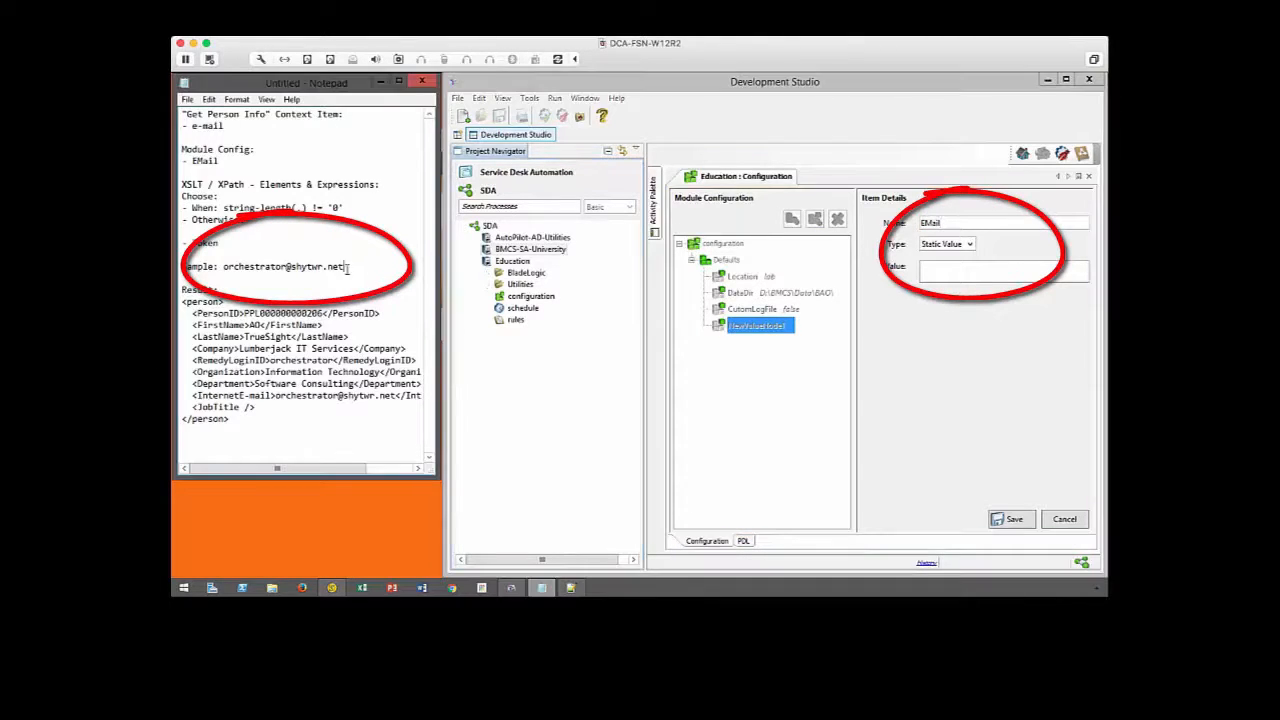
pyautogui.doubleClick(290, 267)
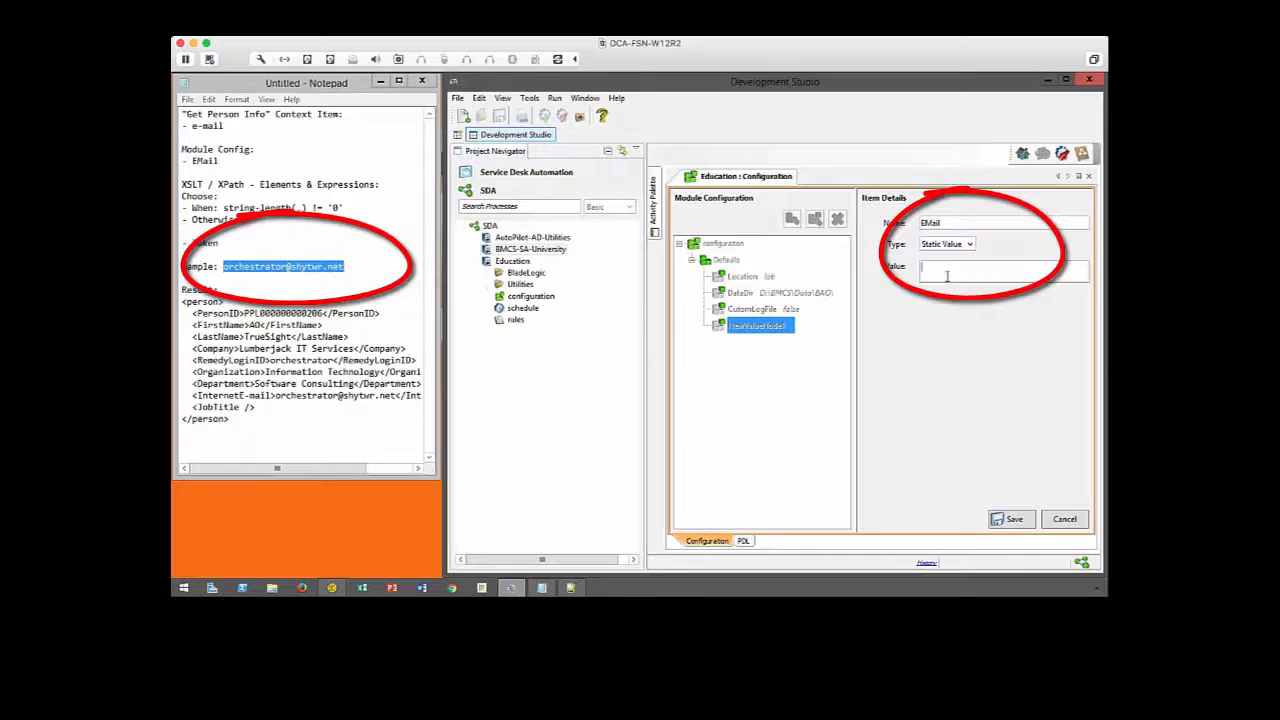
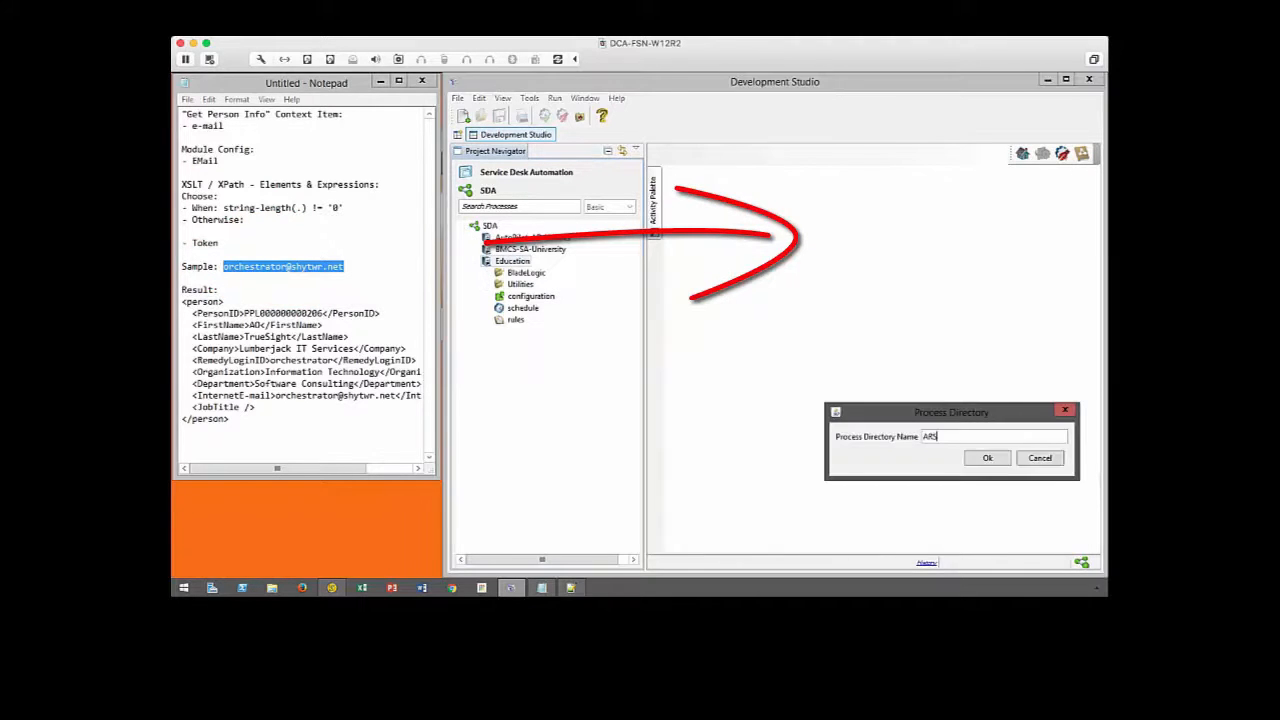
# Create the ARS directory and a Get Person Info process describing details of a person
pyautogui.click(987, 457)
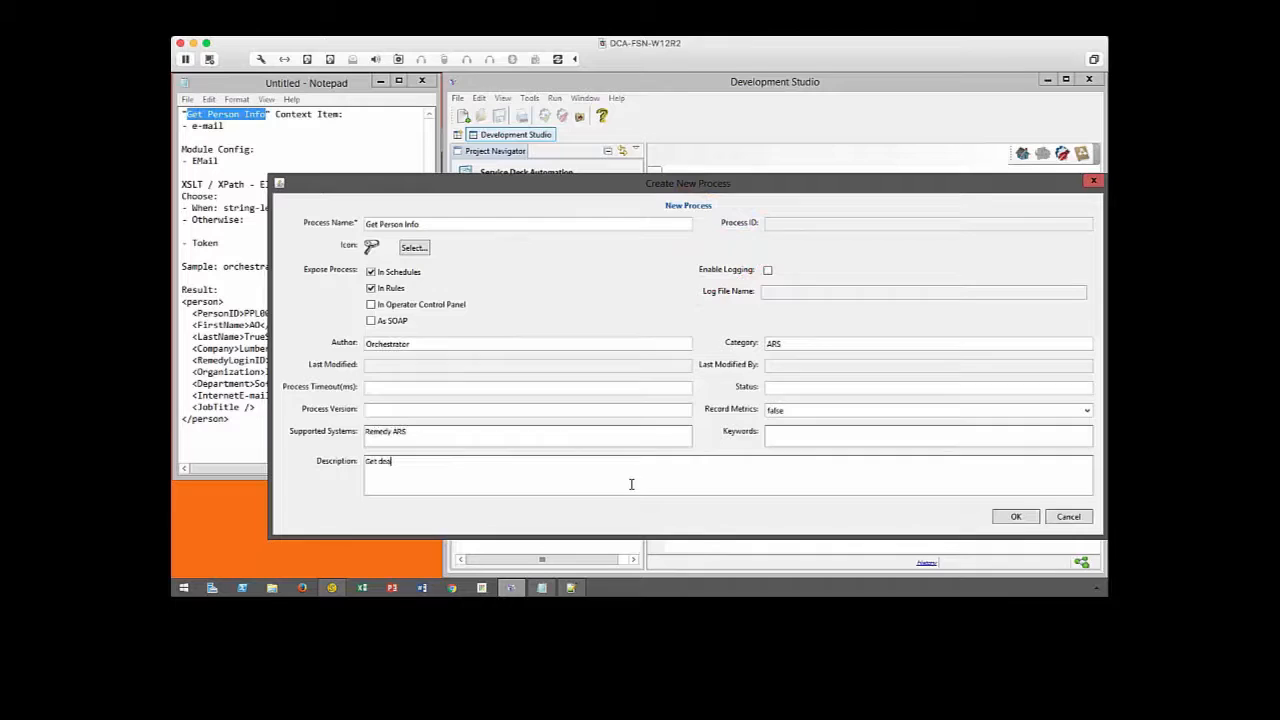
pyautogui.write('ails of a person.')
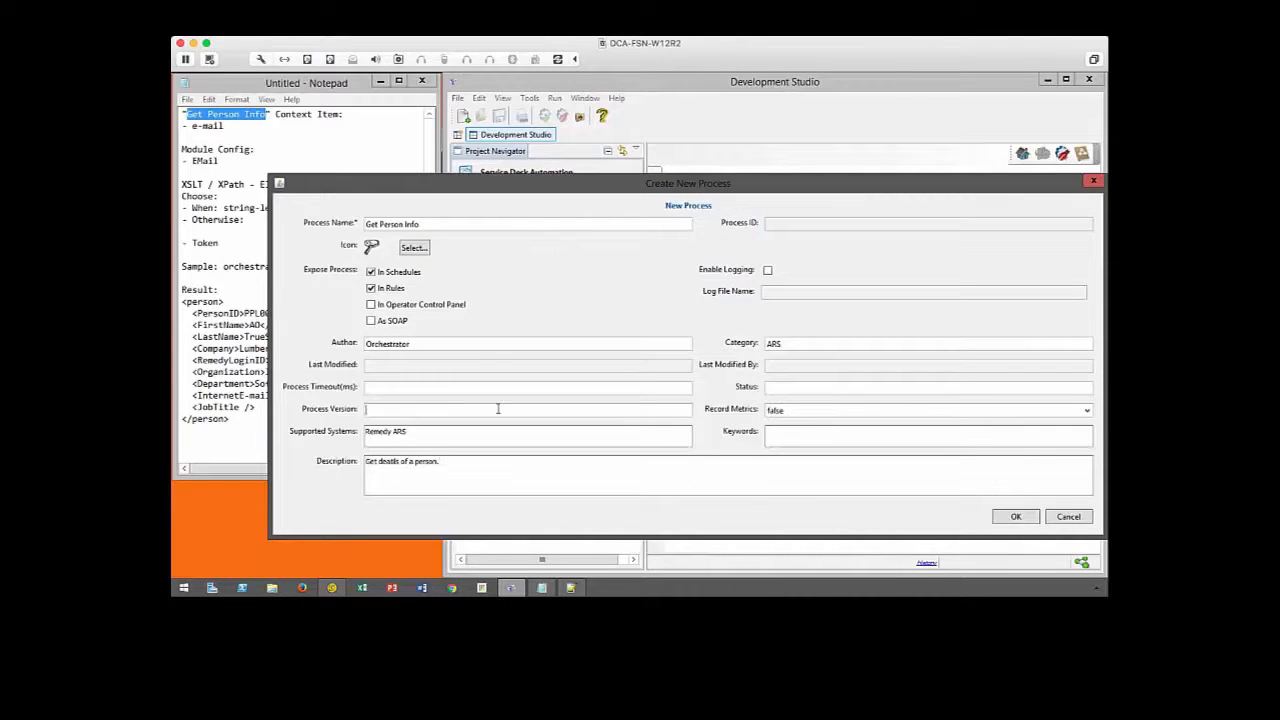
pyautogui.click(1015, 516)
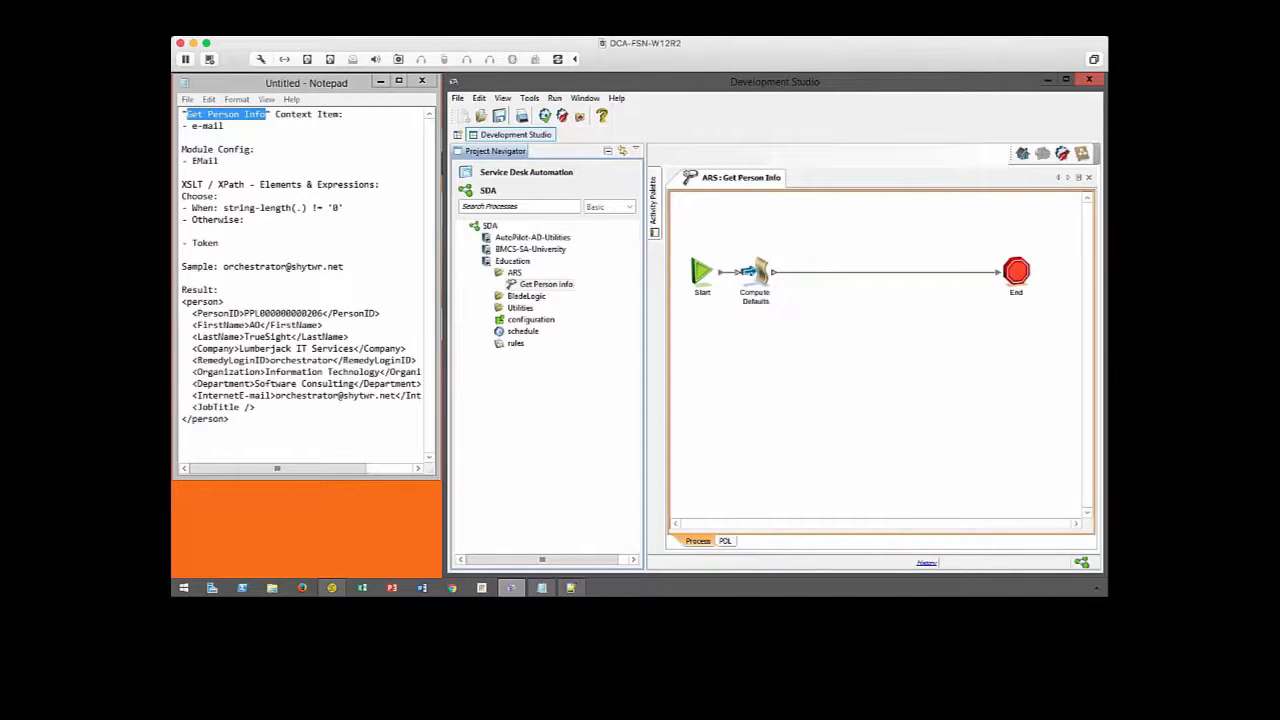
# Describe the Start activity's e-mail input parameter with 'Use module config if omitted'
pyautogui.doubleClick(702, 272)
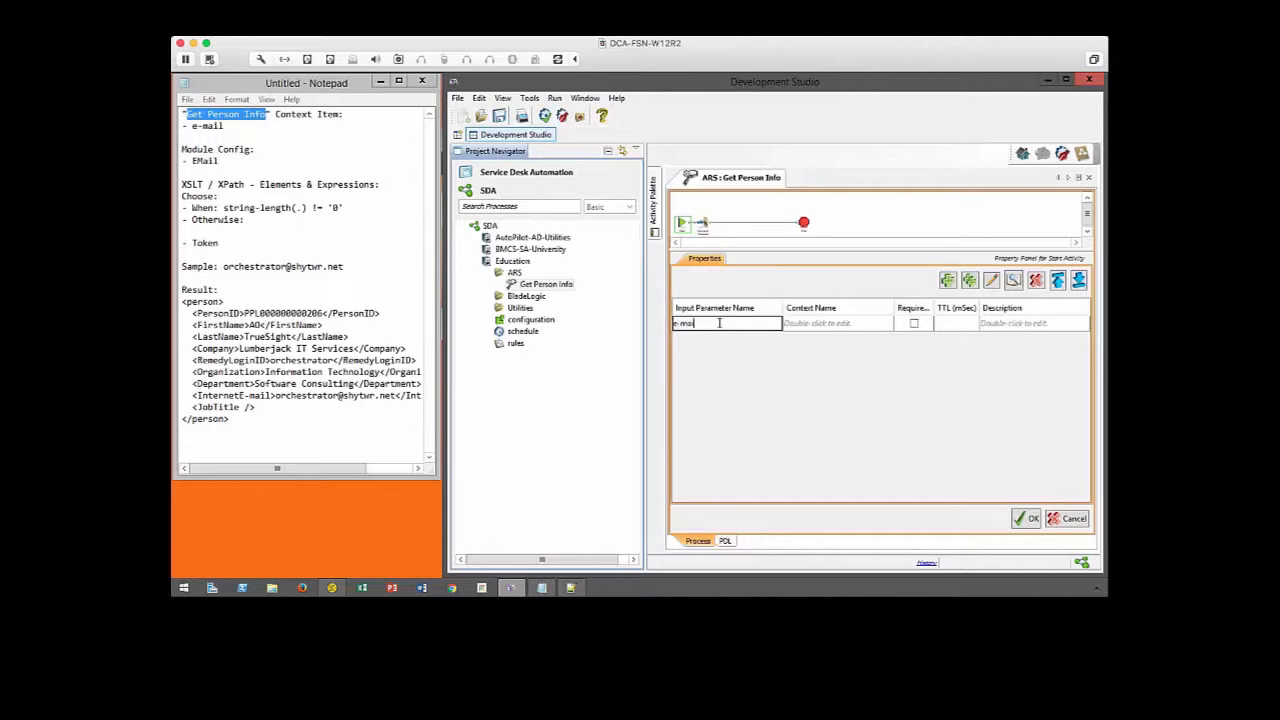
pyautogui.click(913, 323)
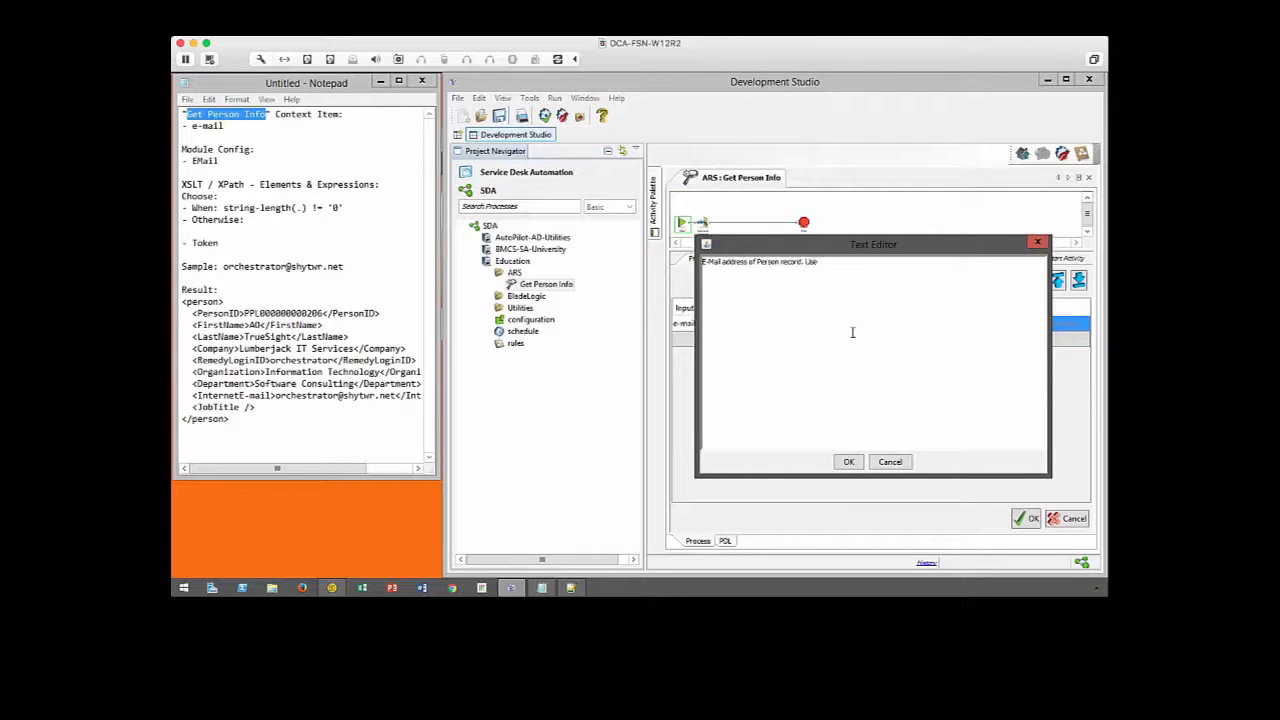
pyautogui.write('Use module config if omitted')
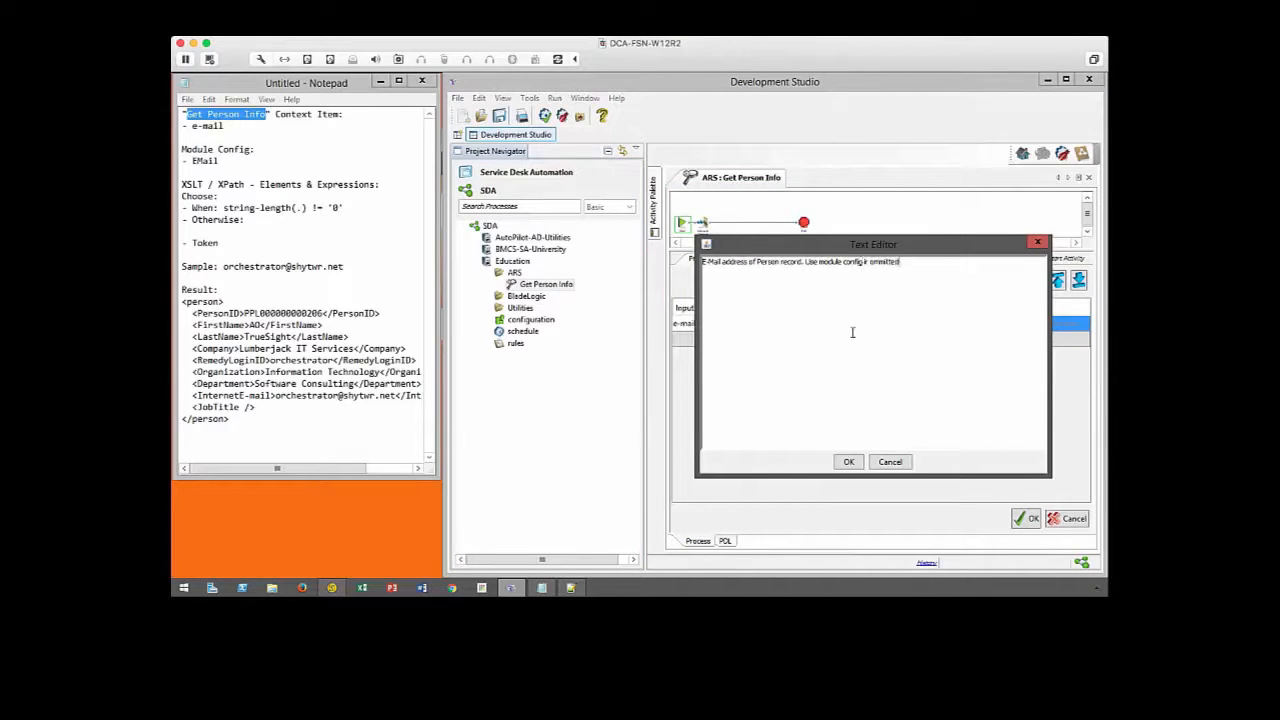
pyautogui.click(848, 461)
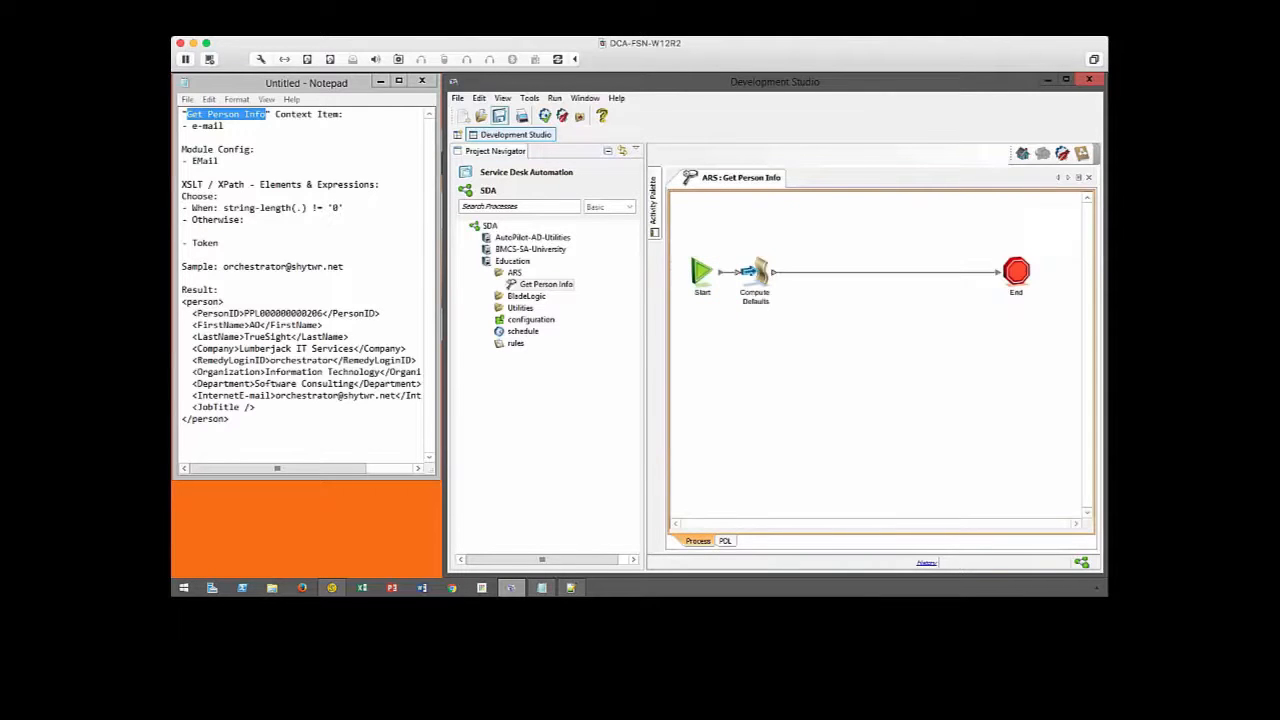
# Create a new aux e-mail context item from the Compute Defaults properties
pyautogui.doubleClick(755, 275)
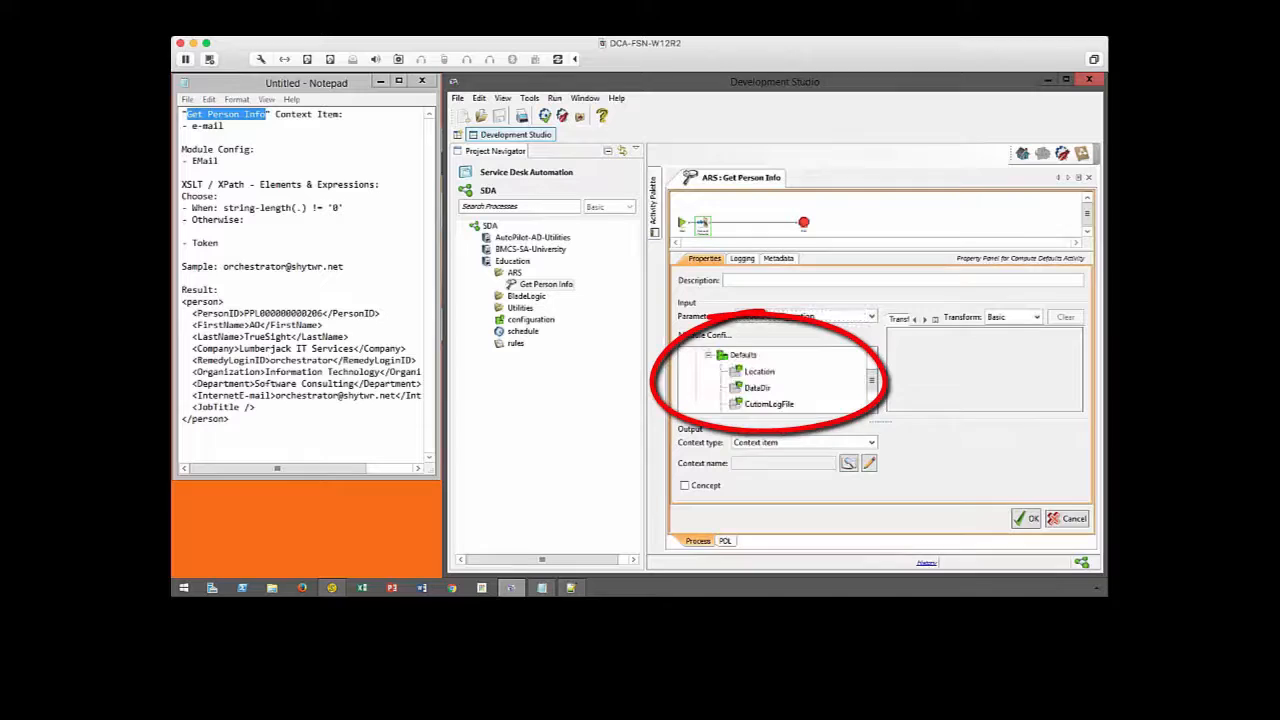
pyautogui.scroll(-3)
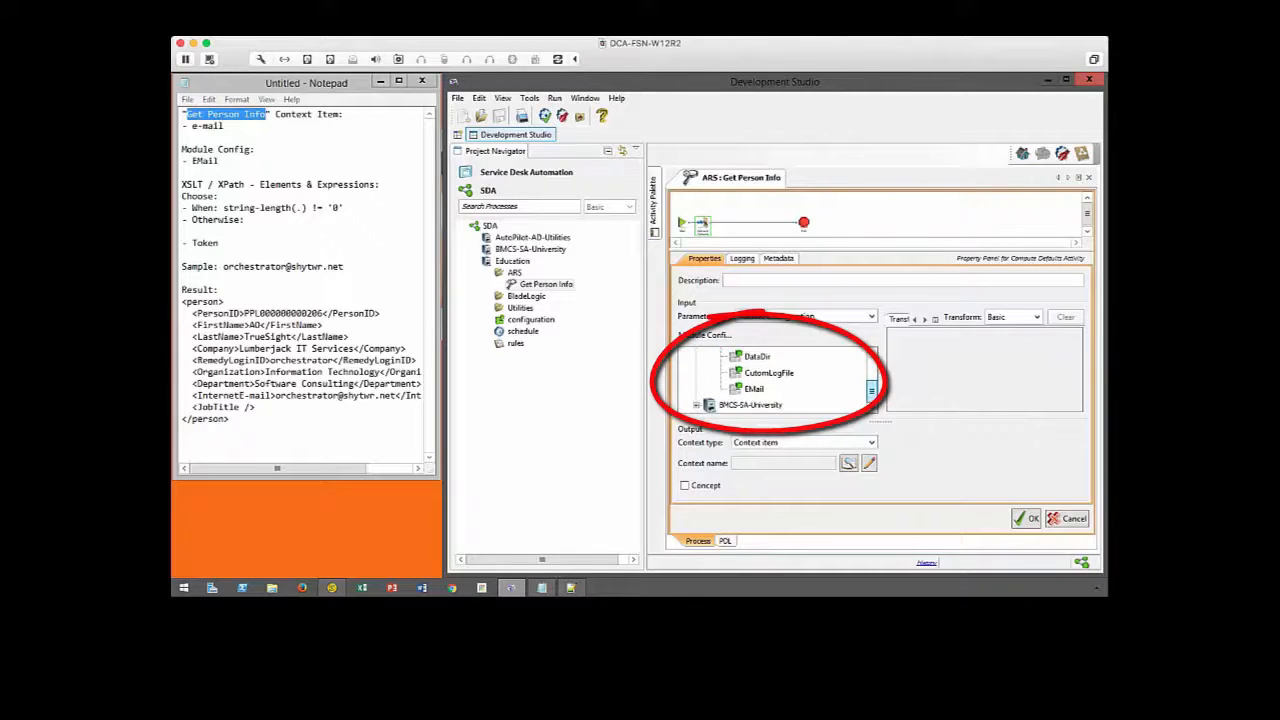
pyautogui.click(869, 462)
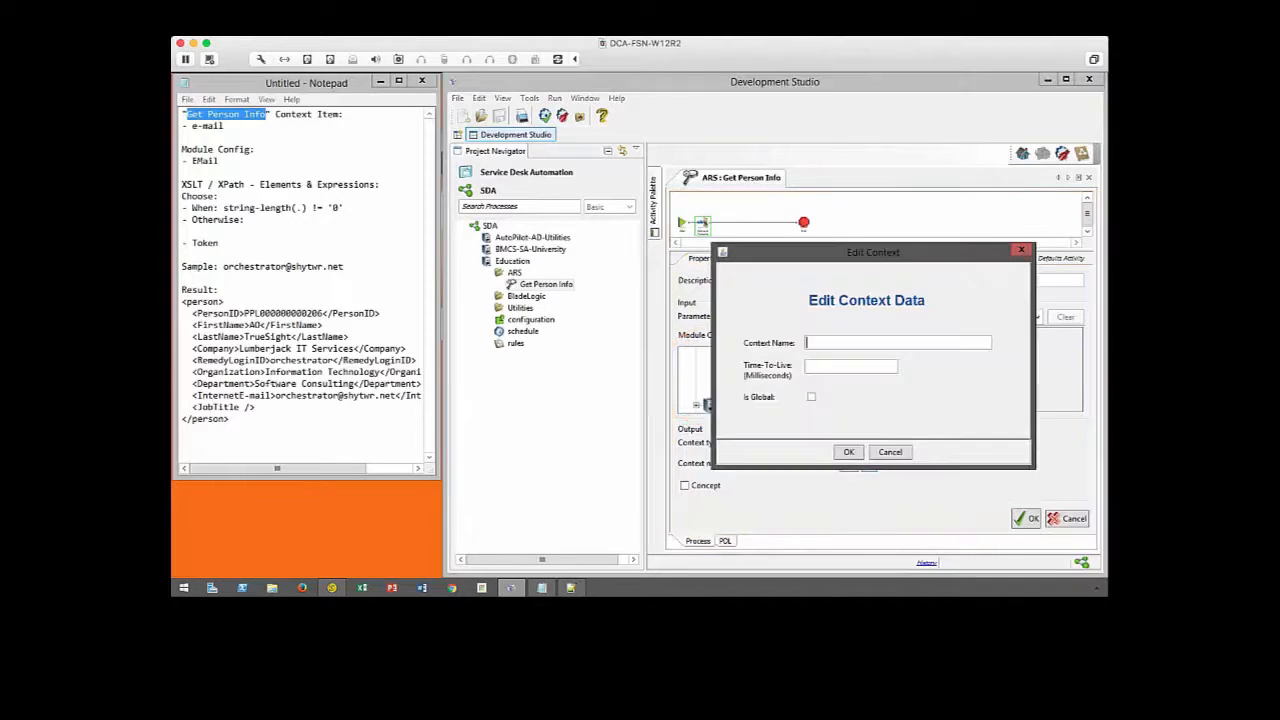
pyautogui.write('aux e')
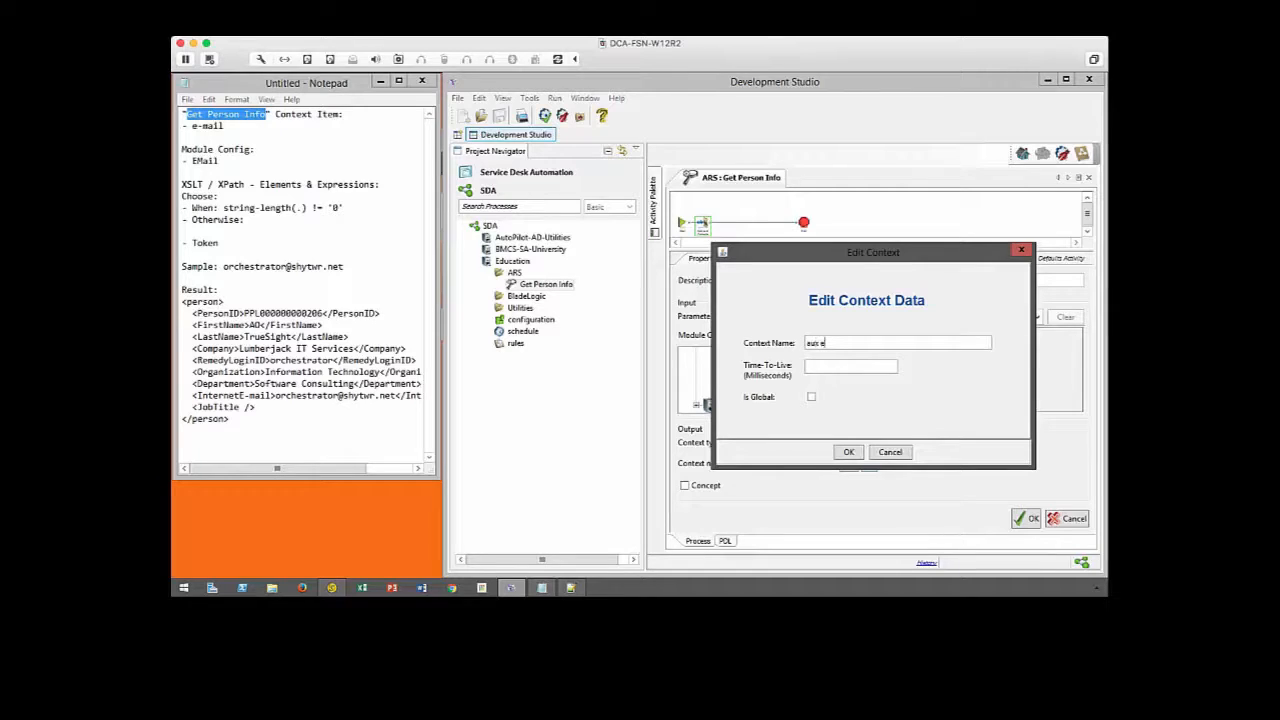
pyautogui.write('-mail')
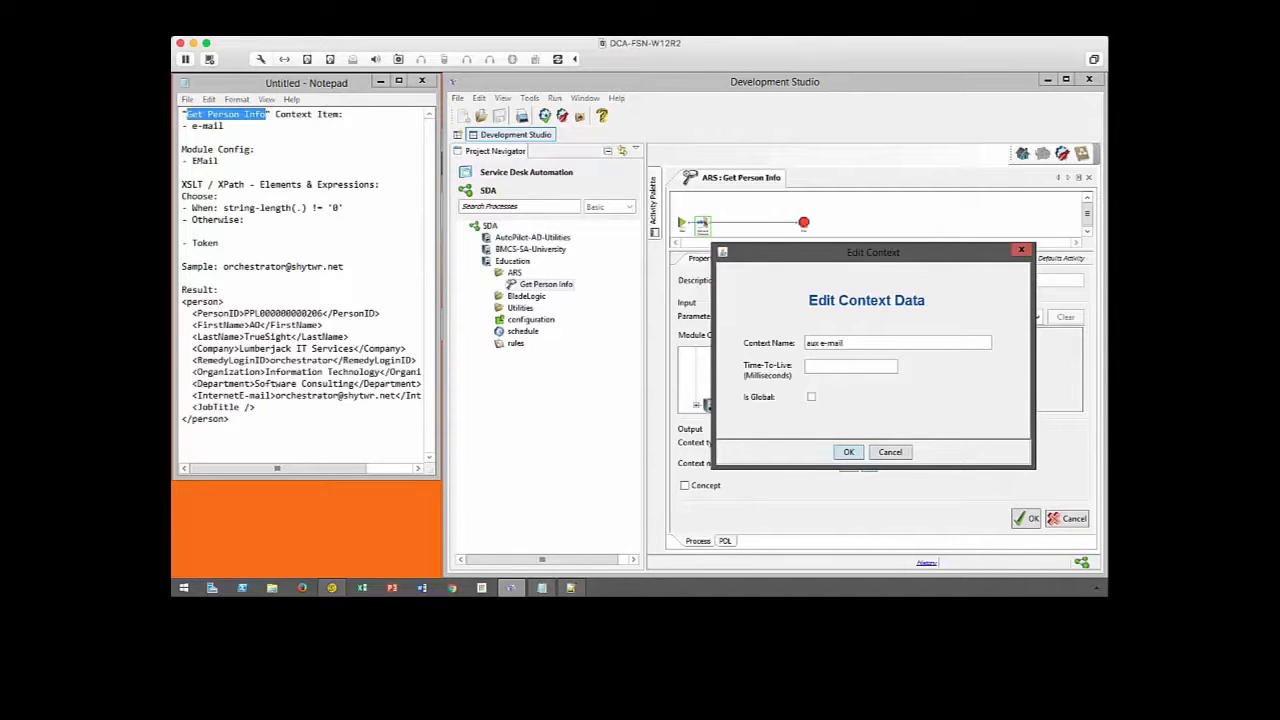
pyautogui.click(848, 451)
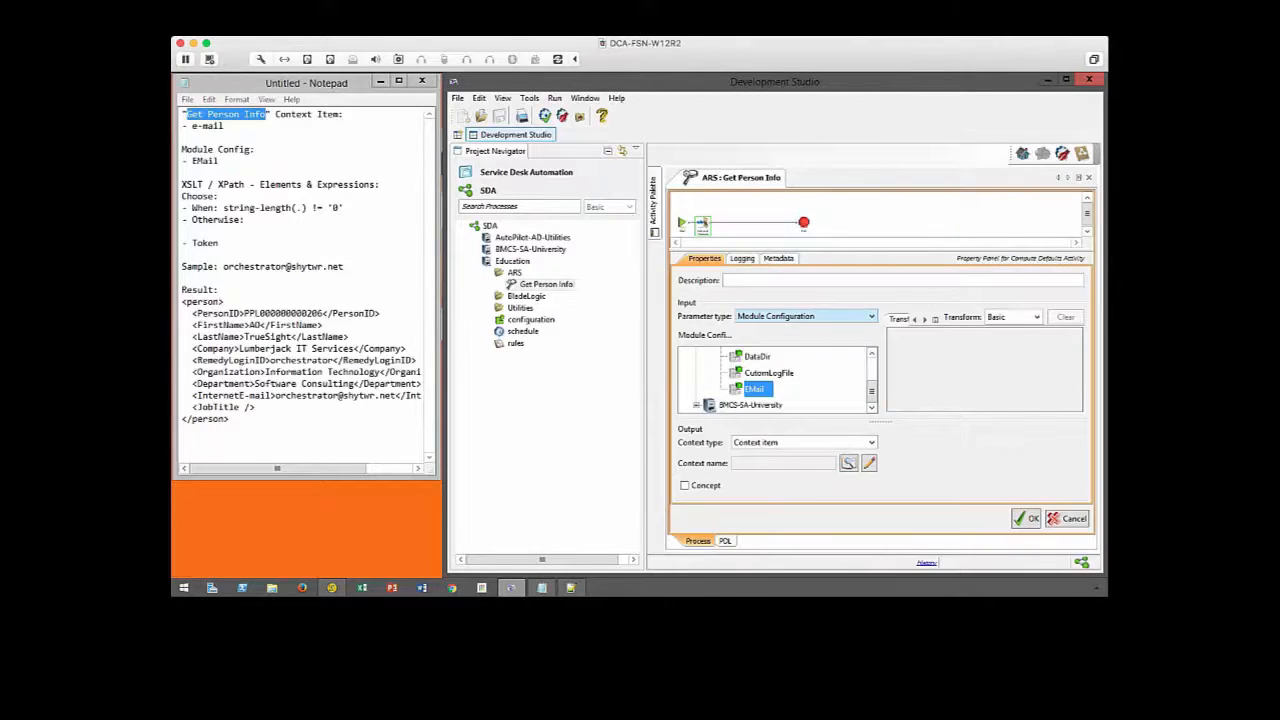
# Map the e-mail context item and describe it as computing a new value using XSLT
pyautogui.click(805, 316)
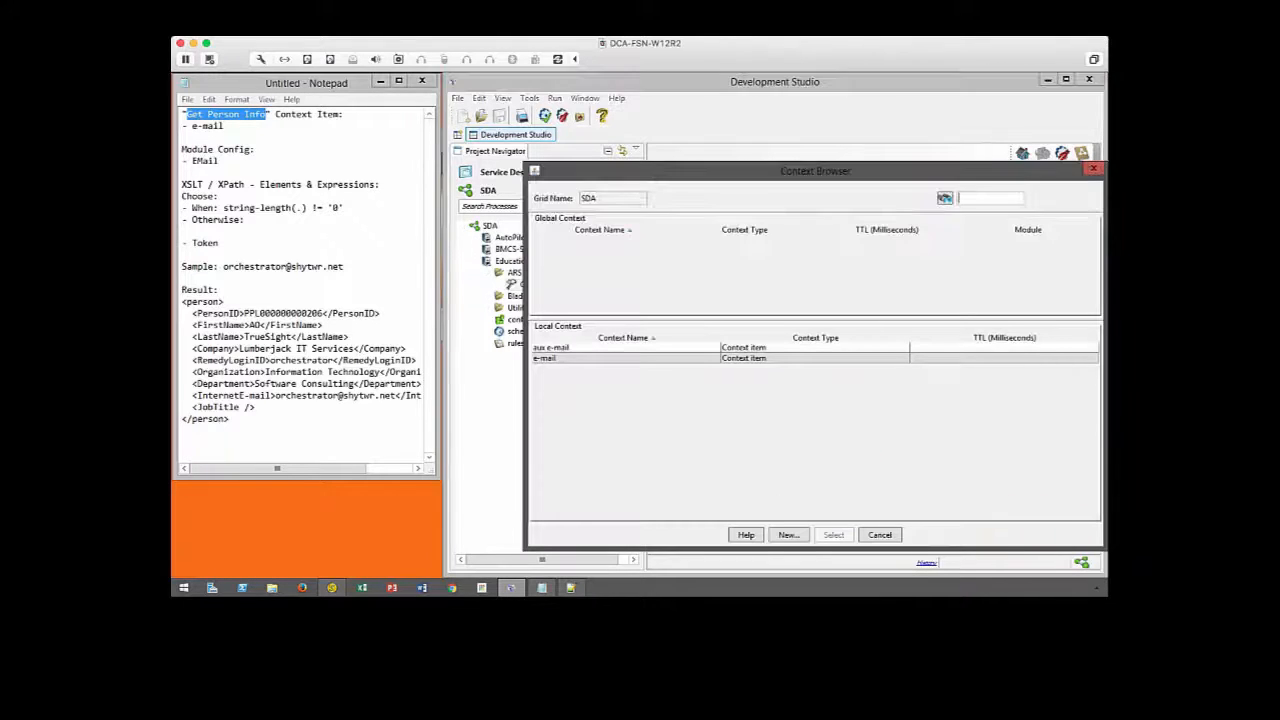
pyautogui.click(833, 534)
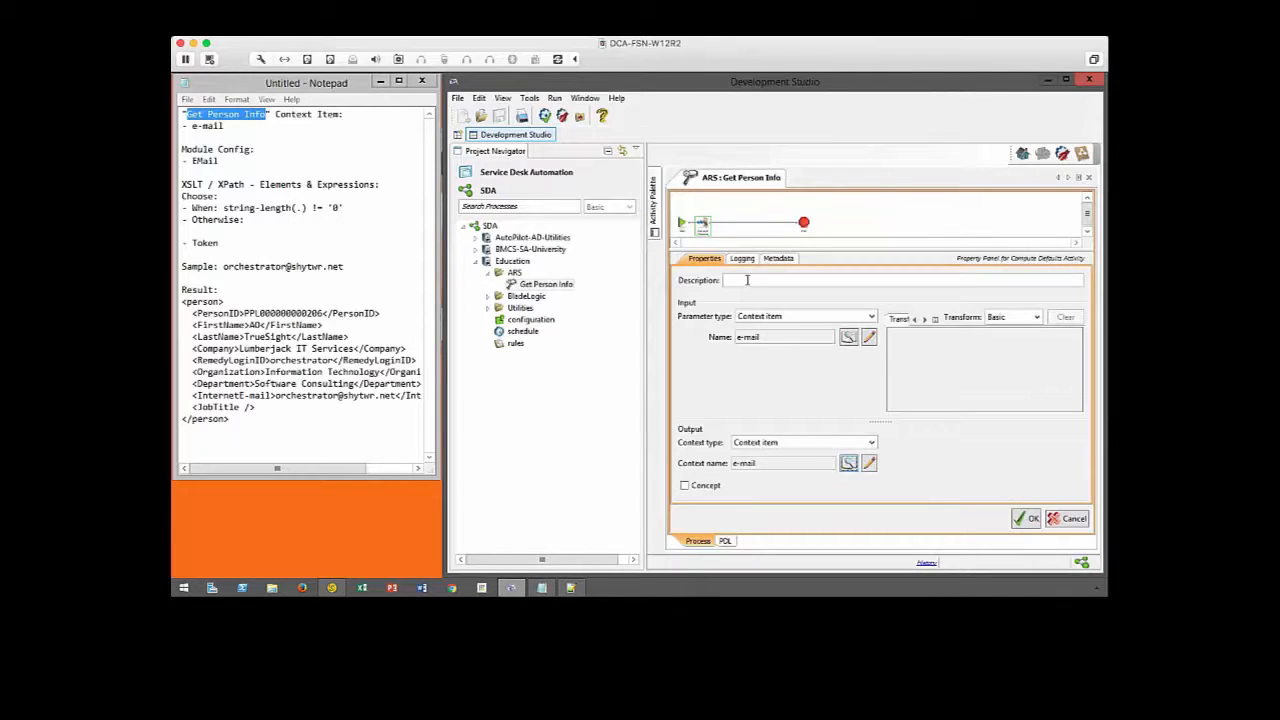
pyautogui.write('Compute')
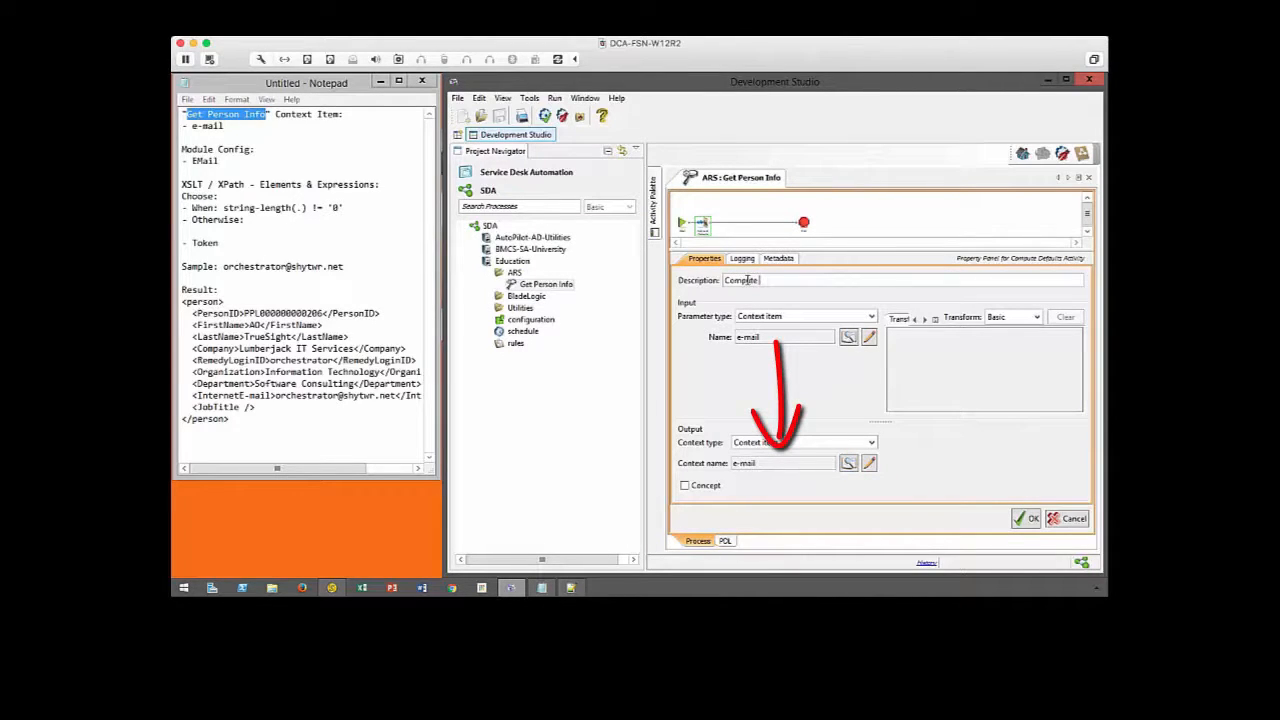
pyautogui.write('new')
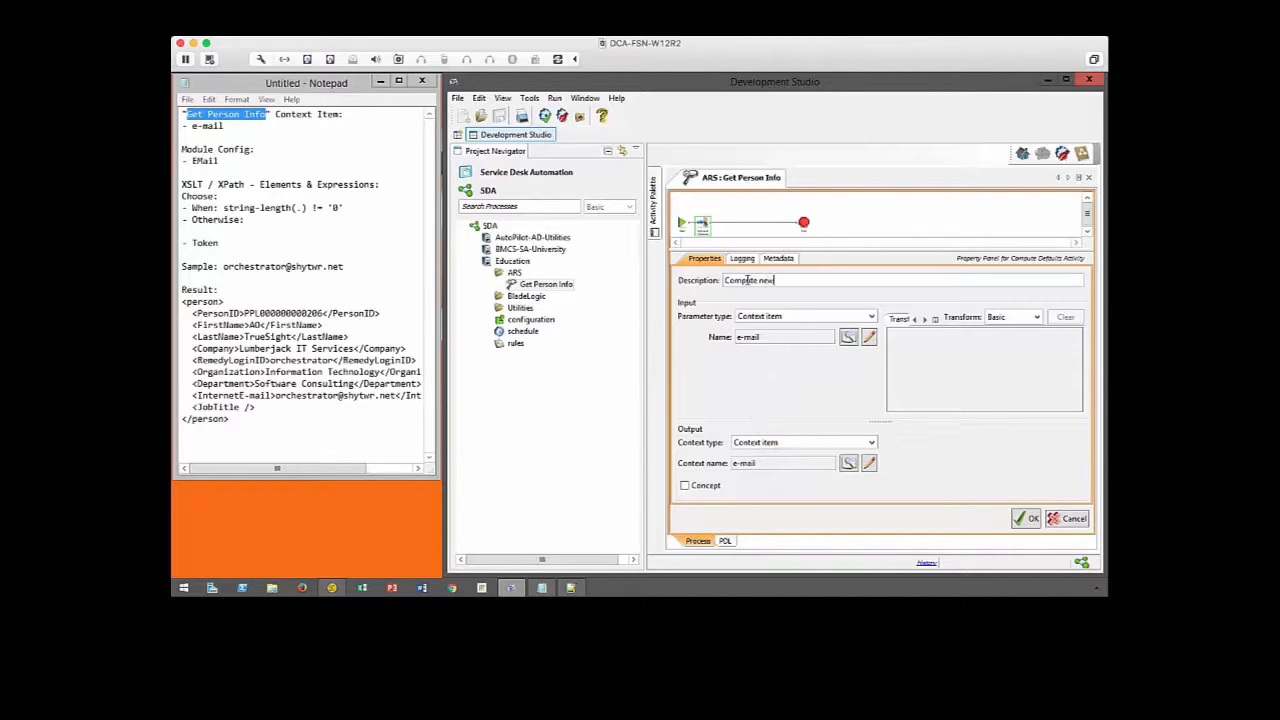
pyautogui.click(1035, 317)
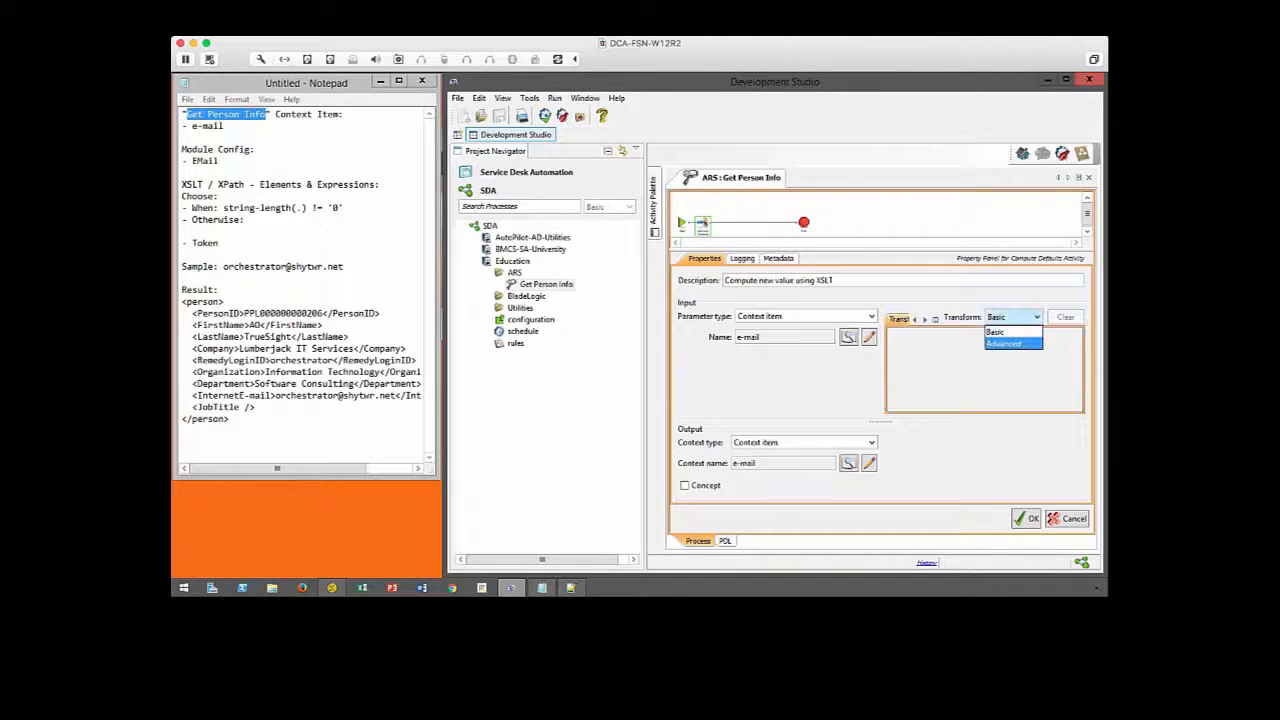
# Switch the e-mail mapping to an advanced XSLT transform with user@dom test input
pyautogui.click(1003, 343)
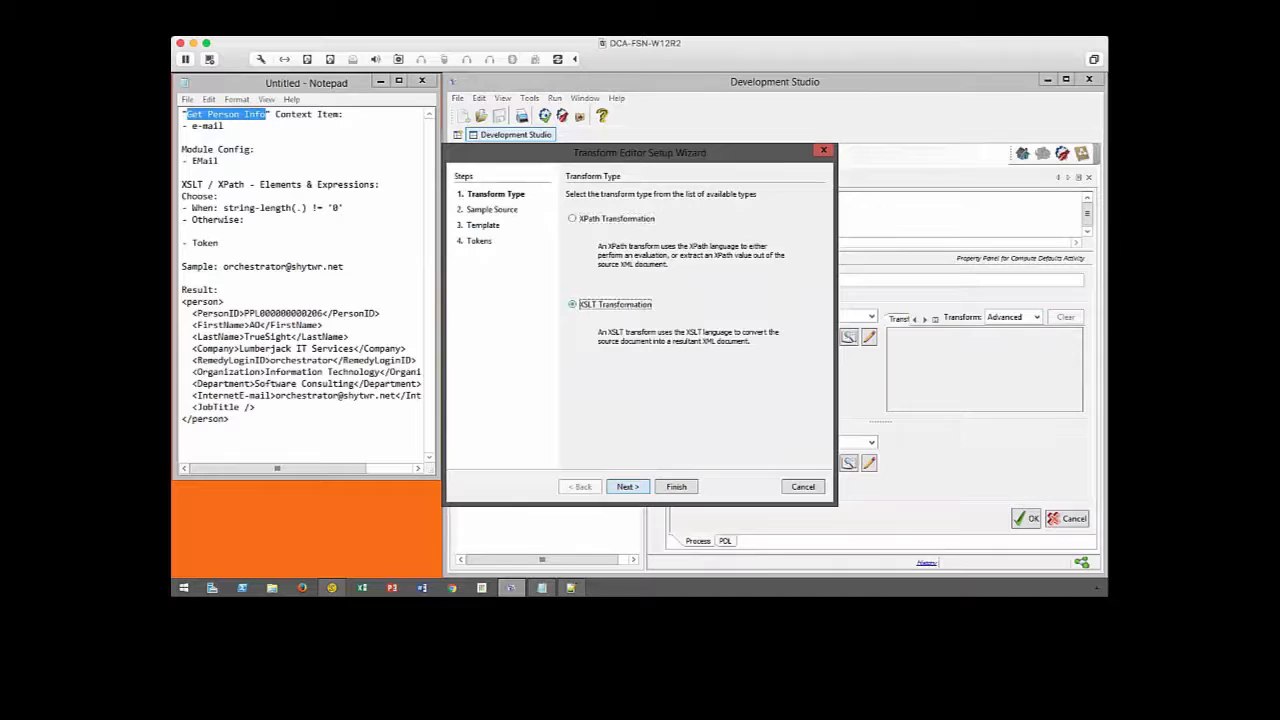
pyautogui.click(676, 487)
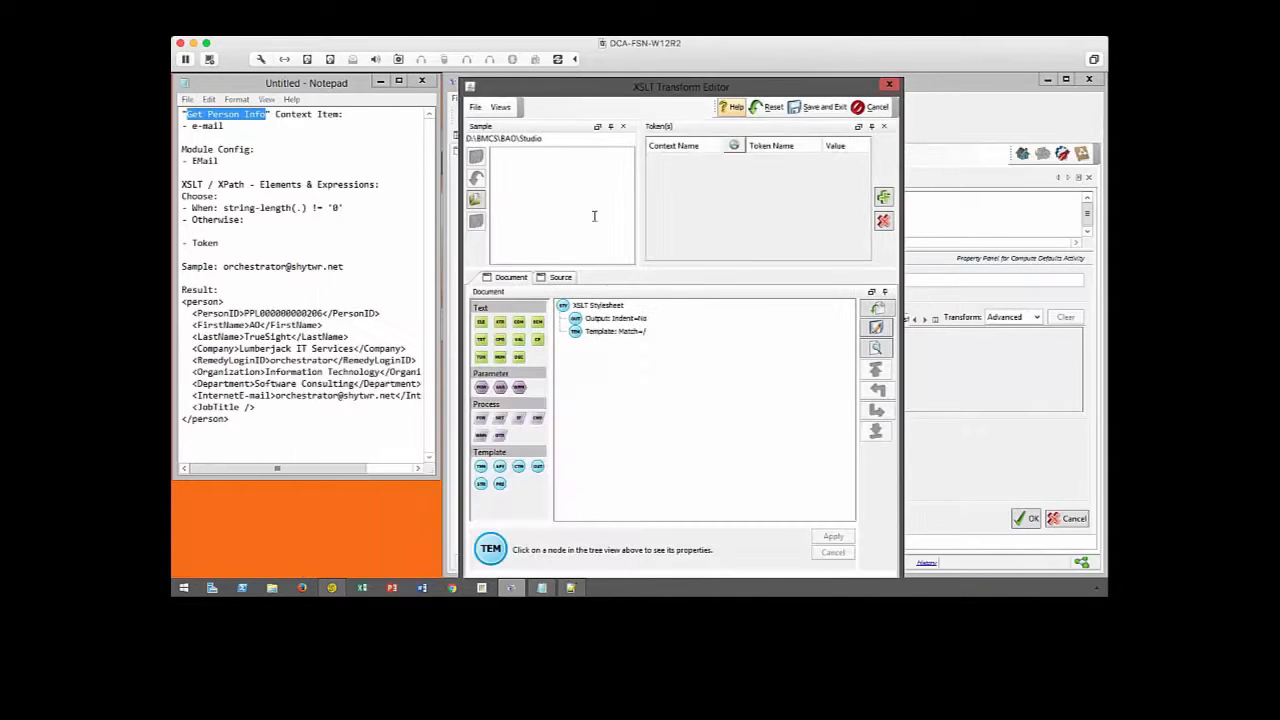
pyautogui.click(615, 331)
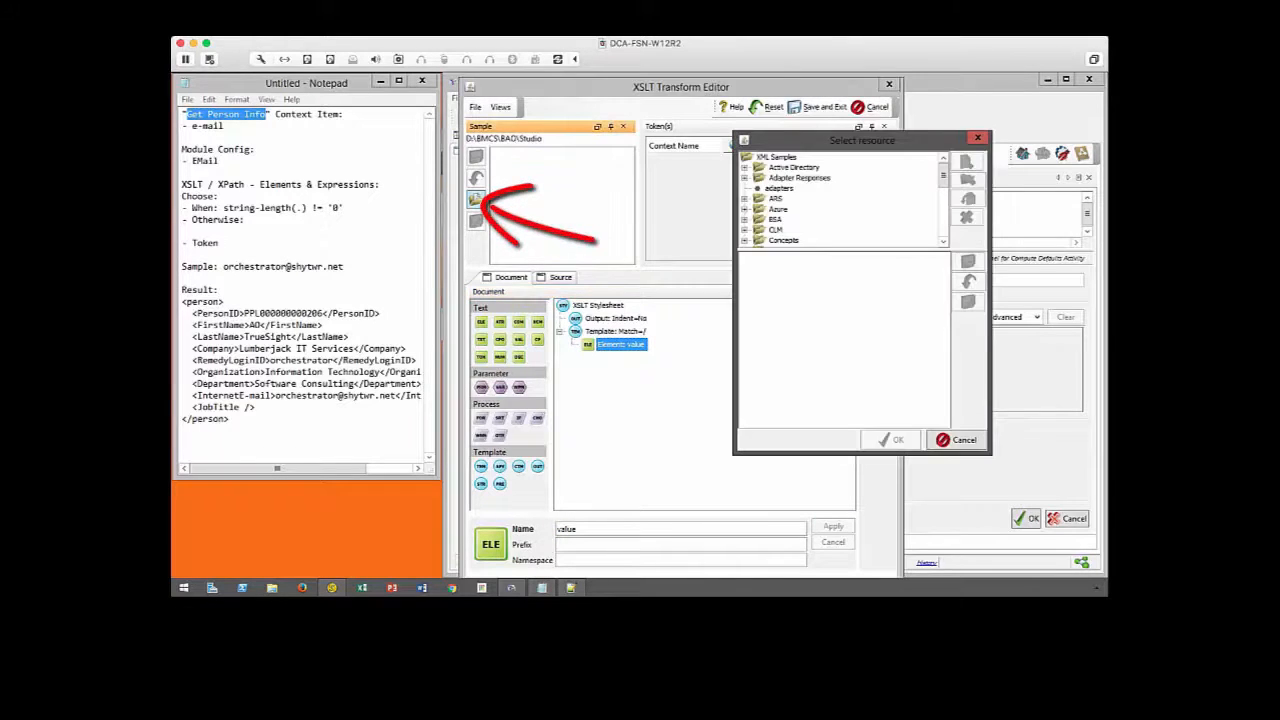
pyautogui.scroll(-3)
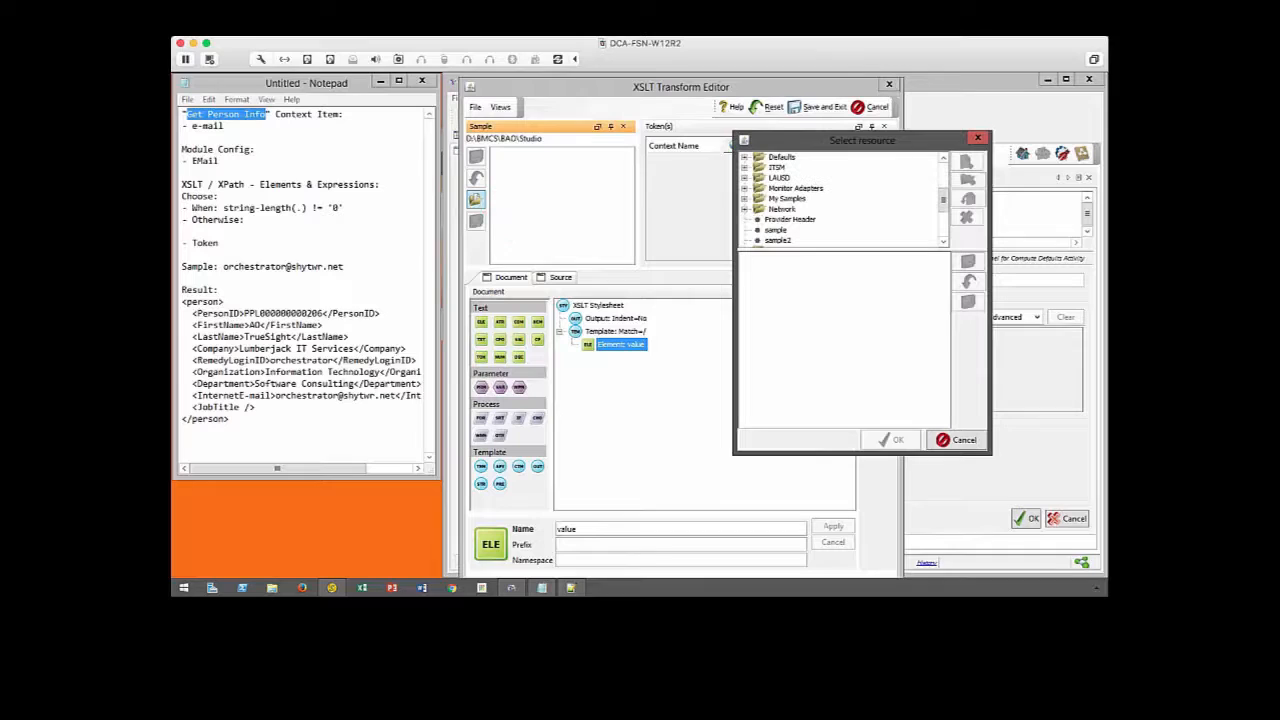
pyautogui.click(897, 440)
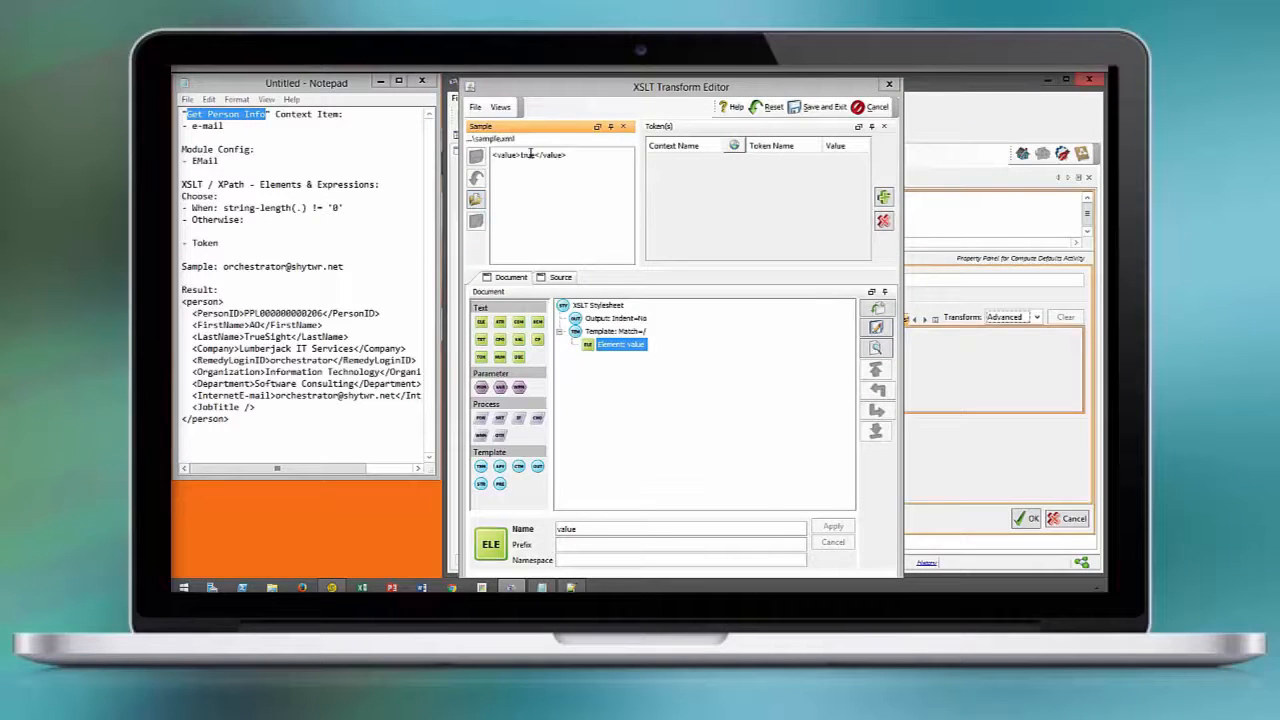
pyautogui.write('user@domain.com')
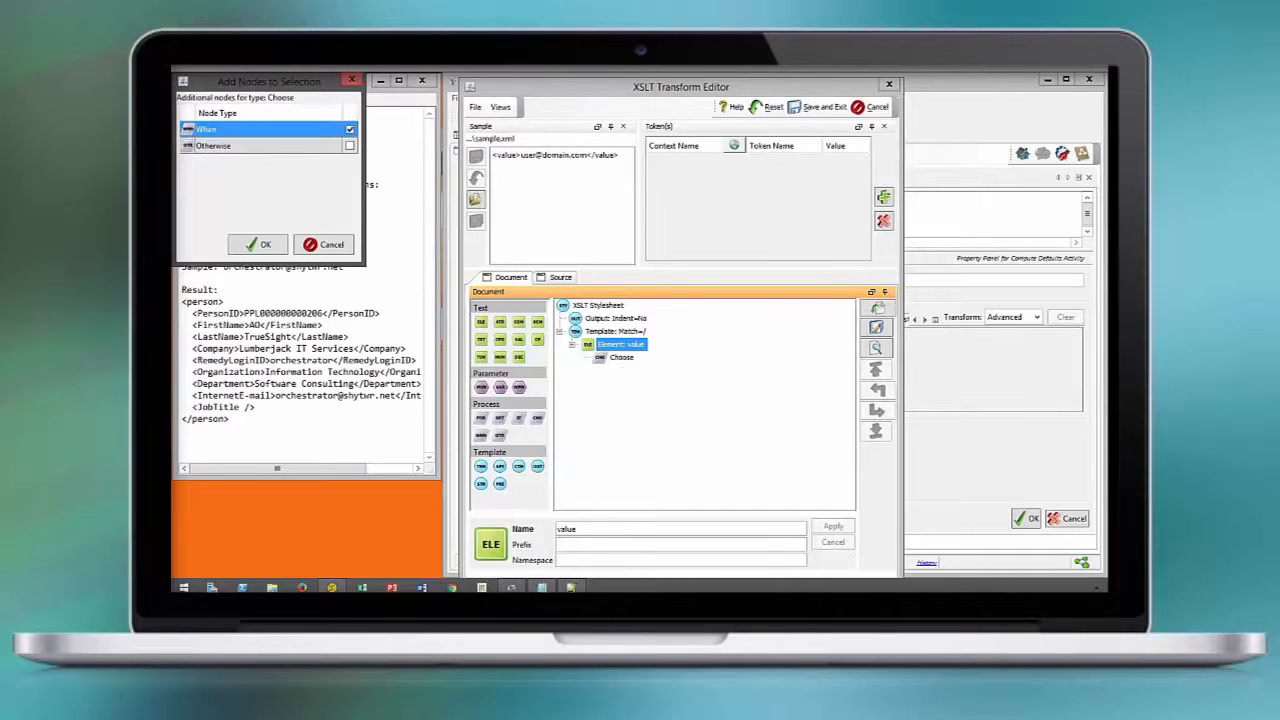
# Add When (string-length(.) != '0') returning string(.), plus an Otherwise text node
pyautogui.click(258, 244)
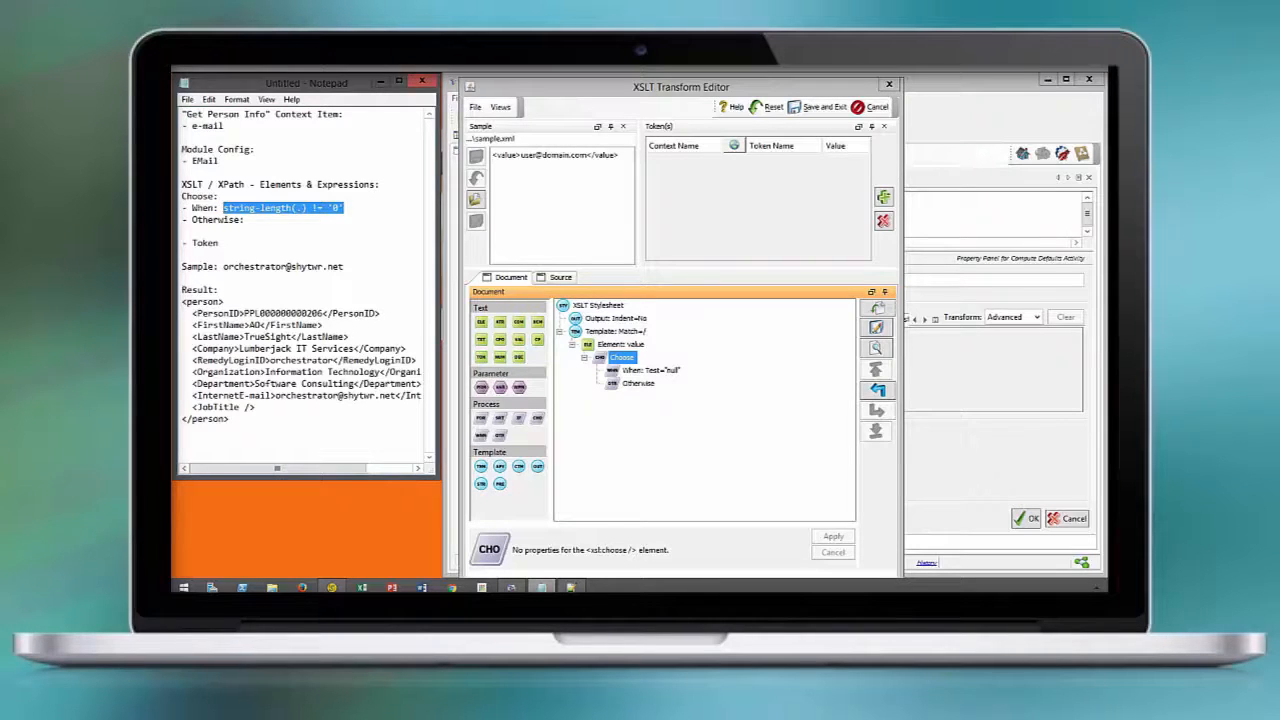
pyautogui.click(650, 370)
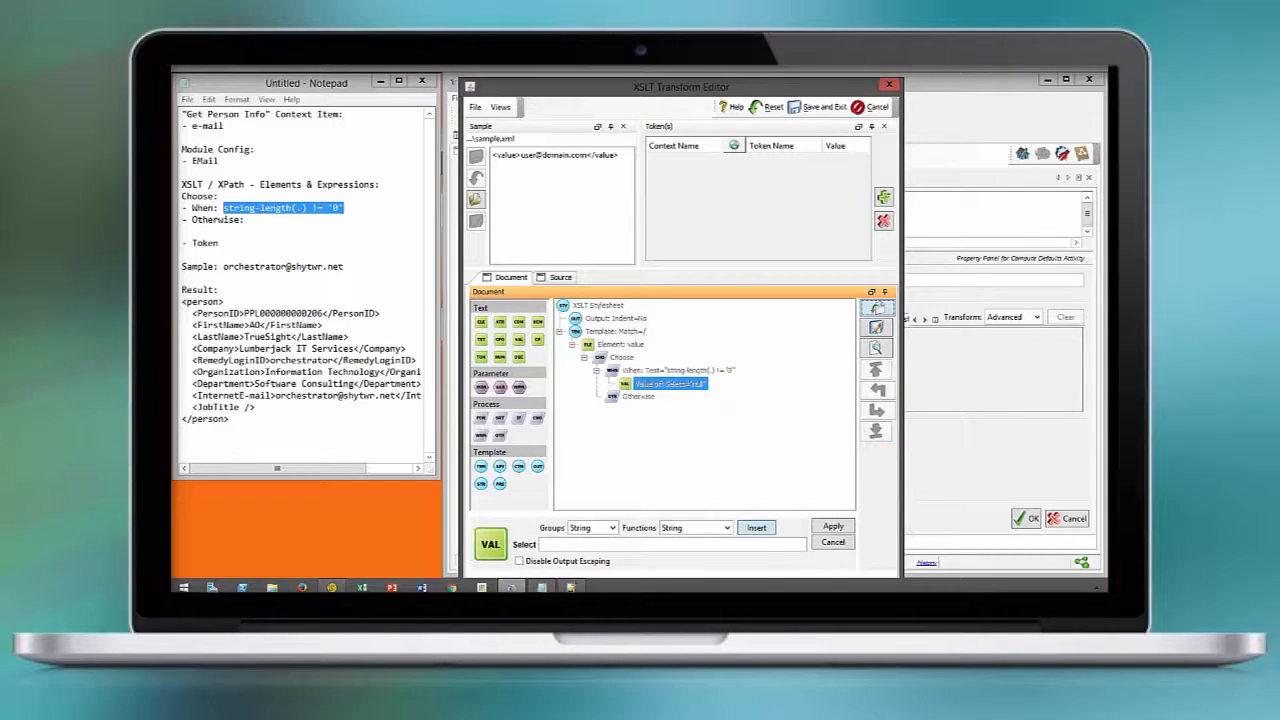
pyautogui.click(833, 526)
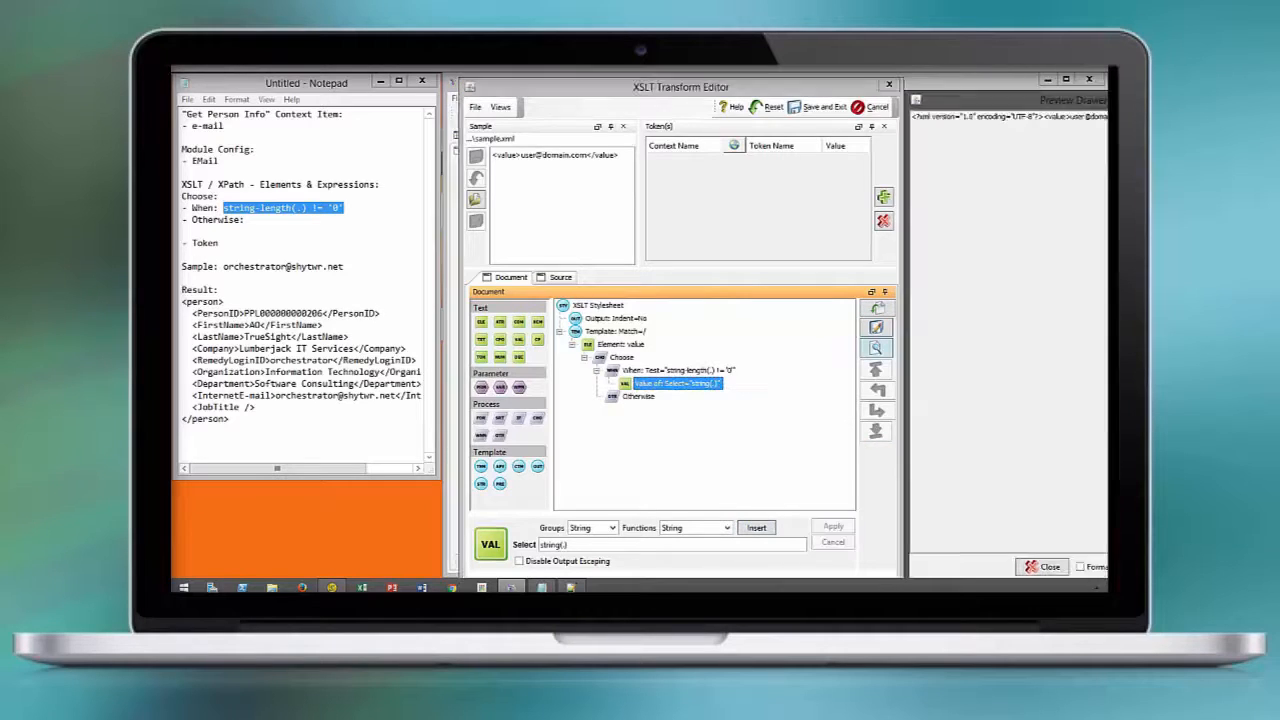
pyautogui.click(1081, 567)
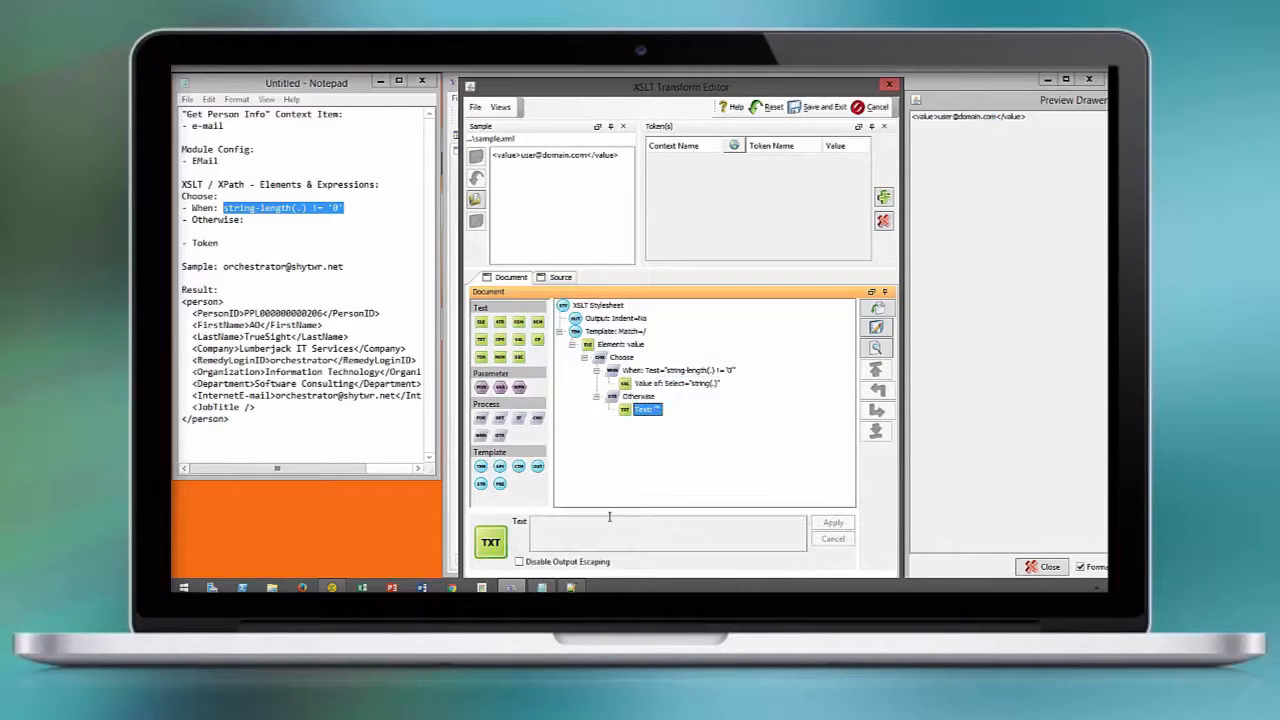
# Set the Otherwise text to Hello BAO and apply it
pyautogui.write('Hello BAO')
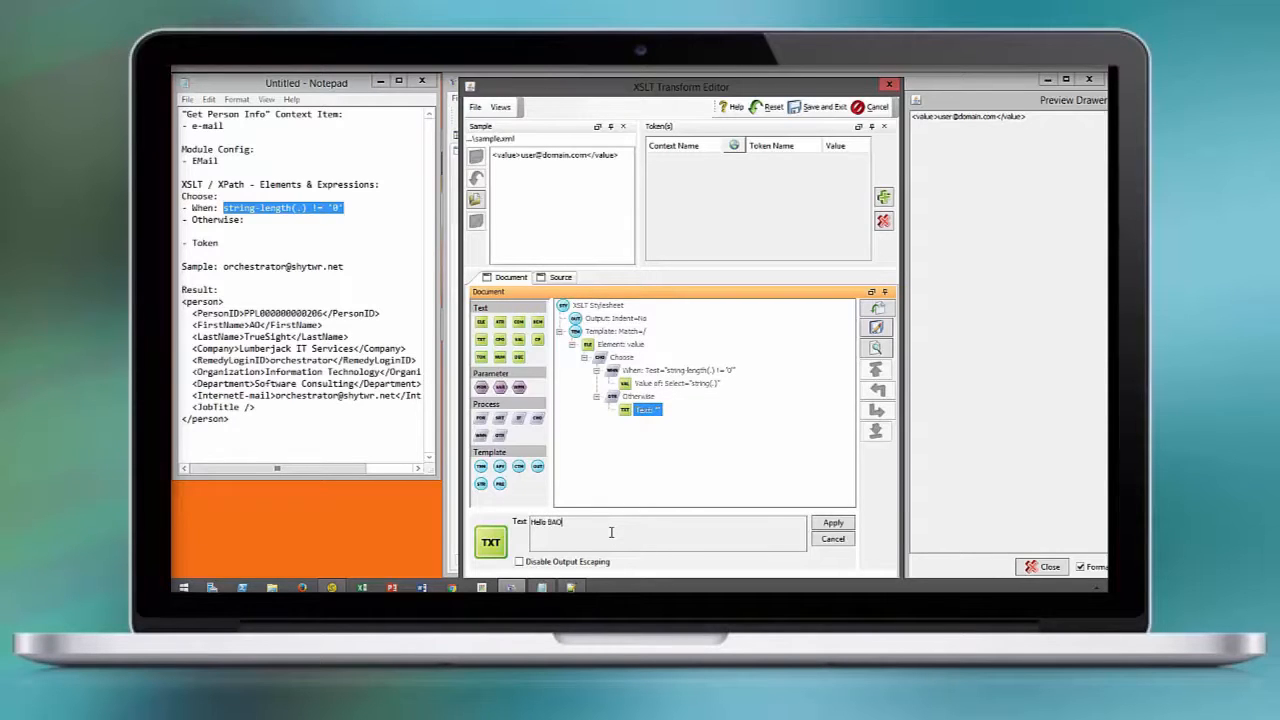
pyautogui.click(833, 522)
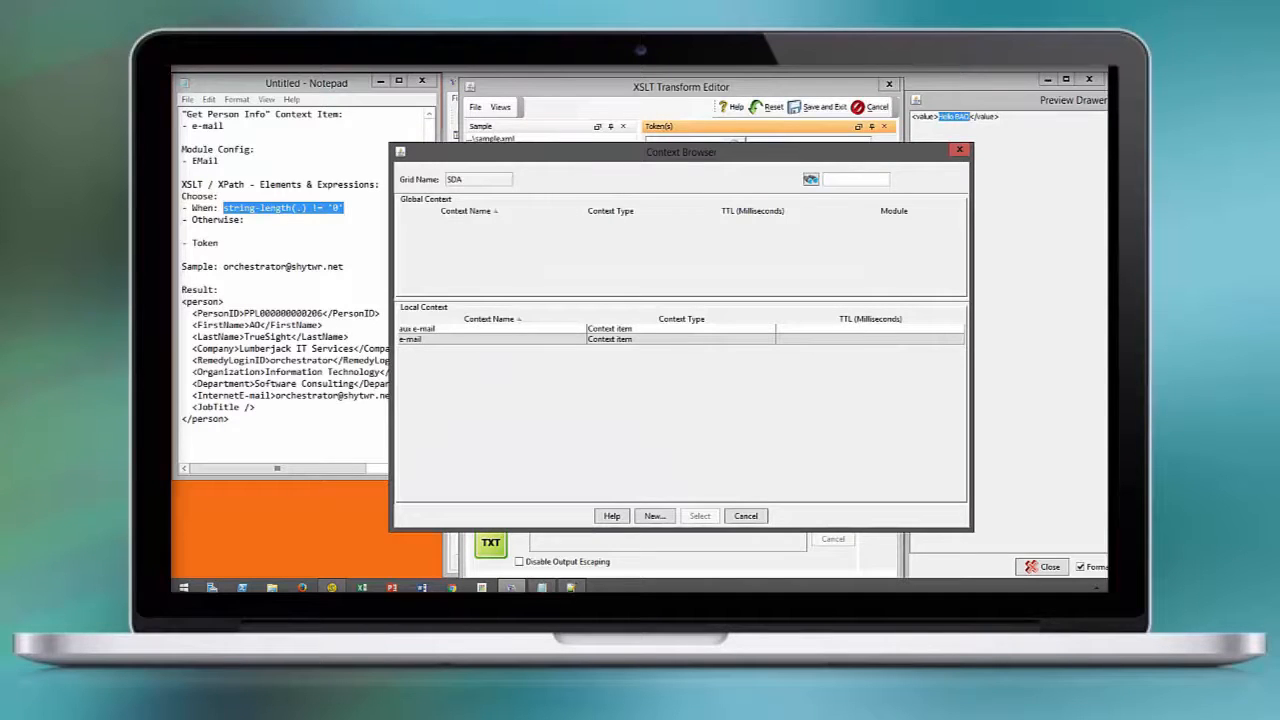
# Replace the Otherwise text with the aux e-mail value token and save the transform
pyautogui.click(746, 515)
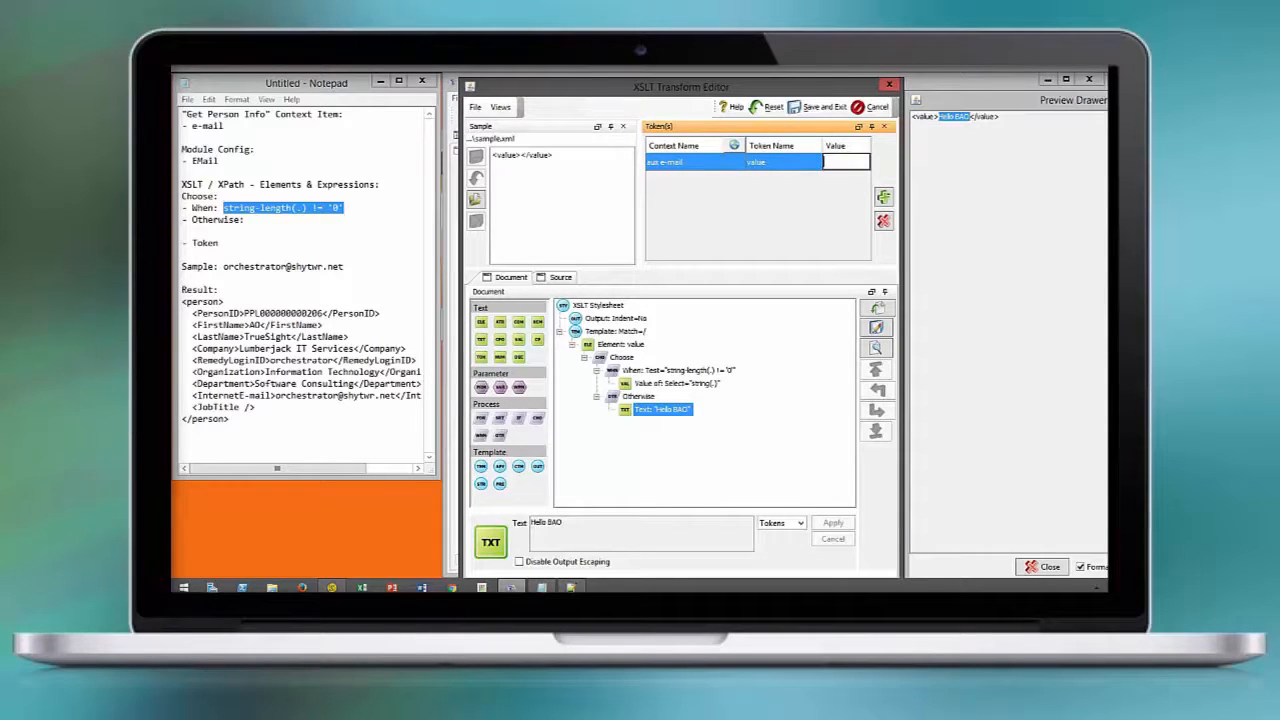
pyautogui.write('email')
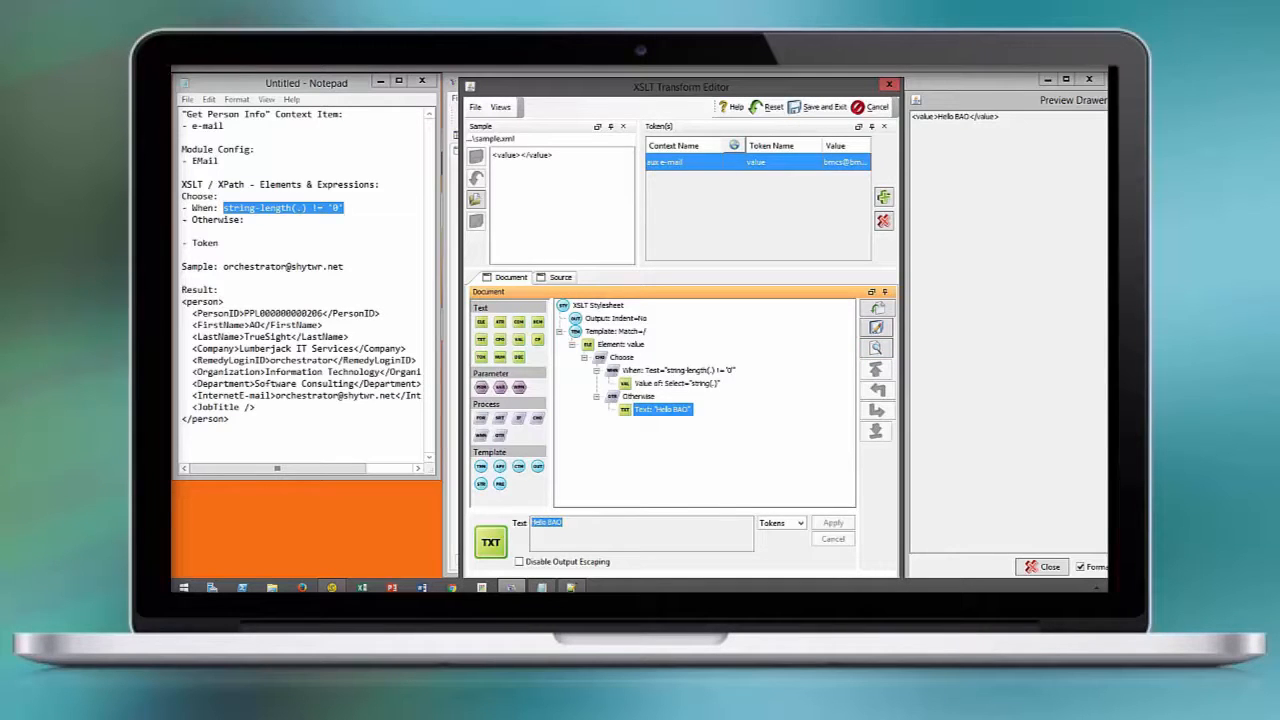
pyautogui.click(798, 523)
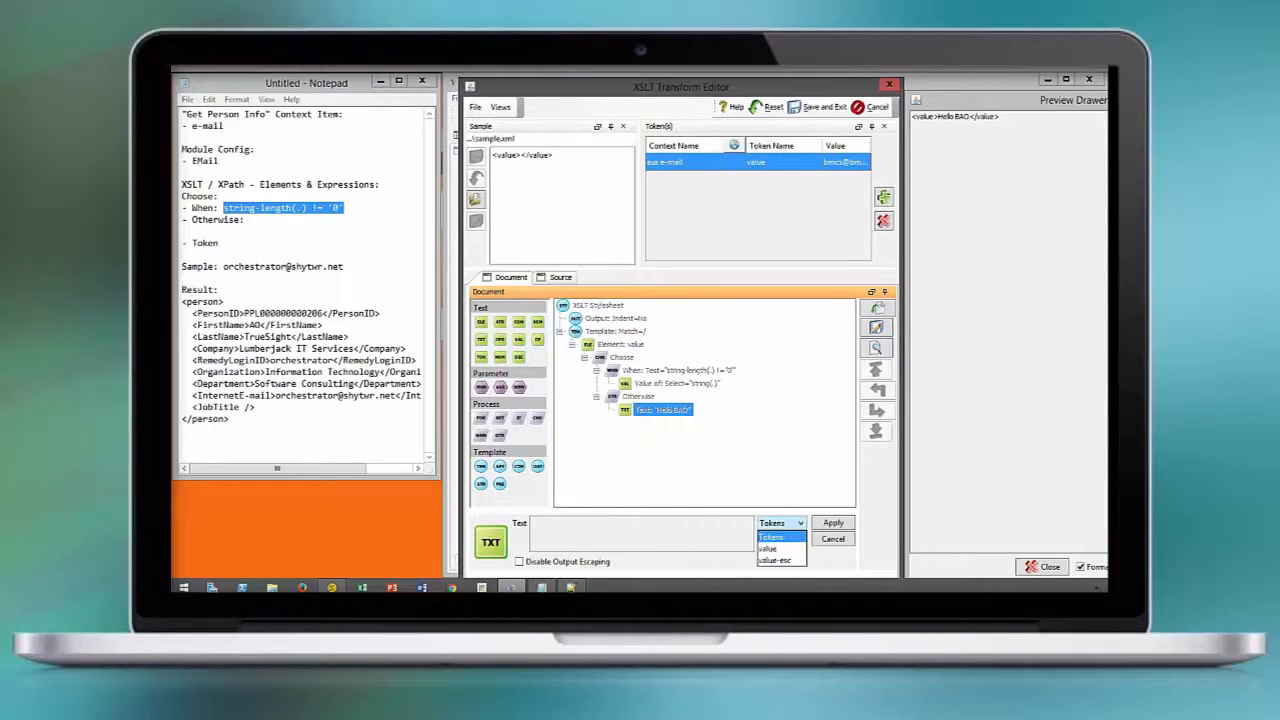
pyautogui.click(768, 548)
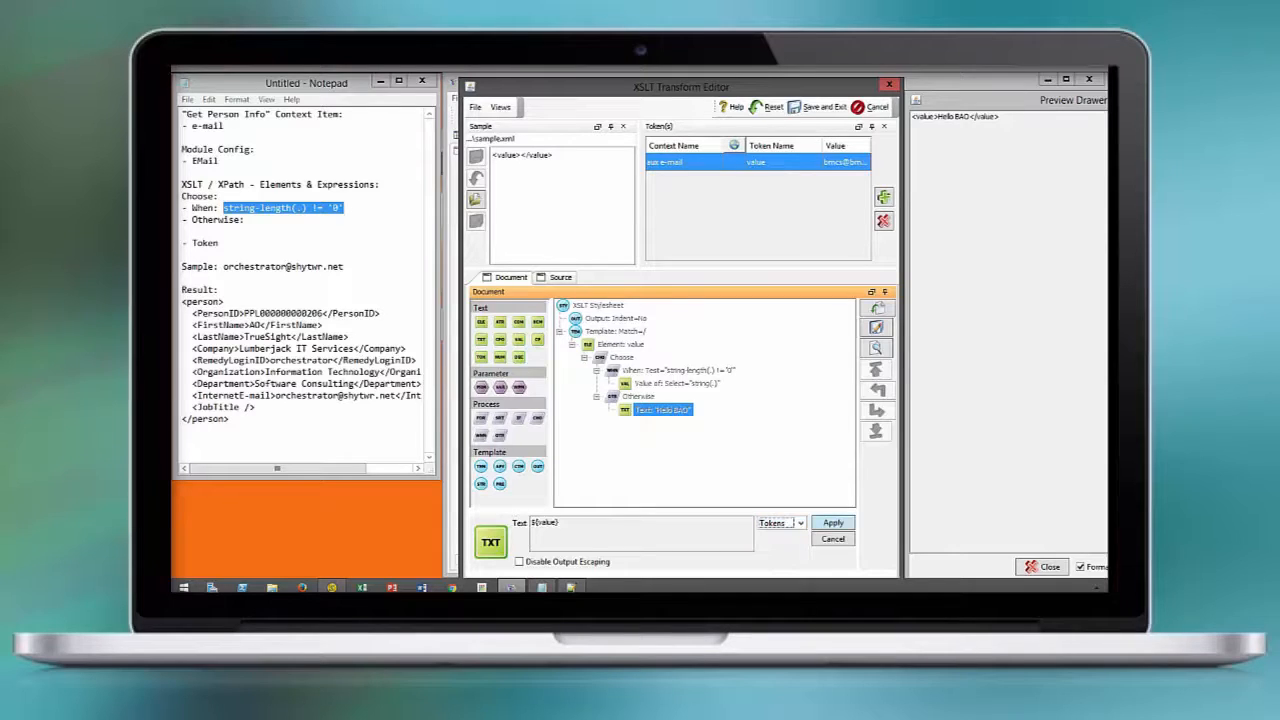
pyautogui.click(833, 522)
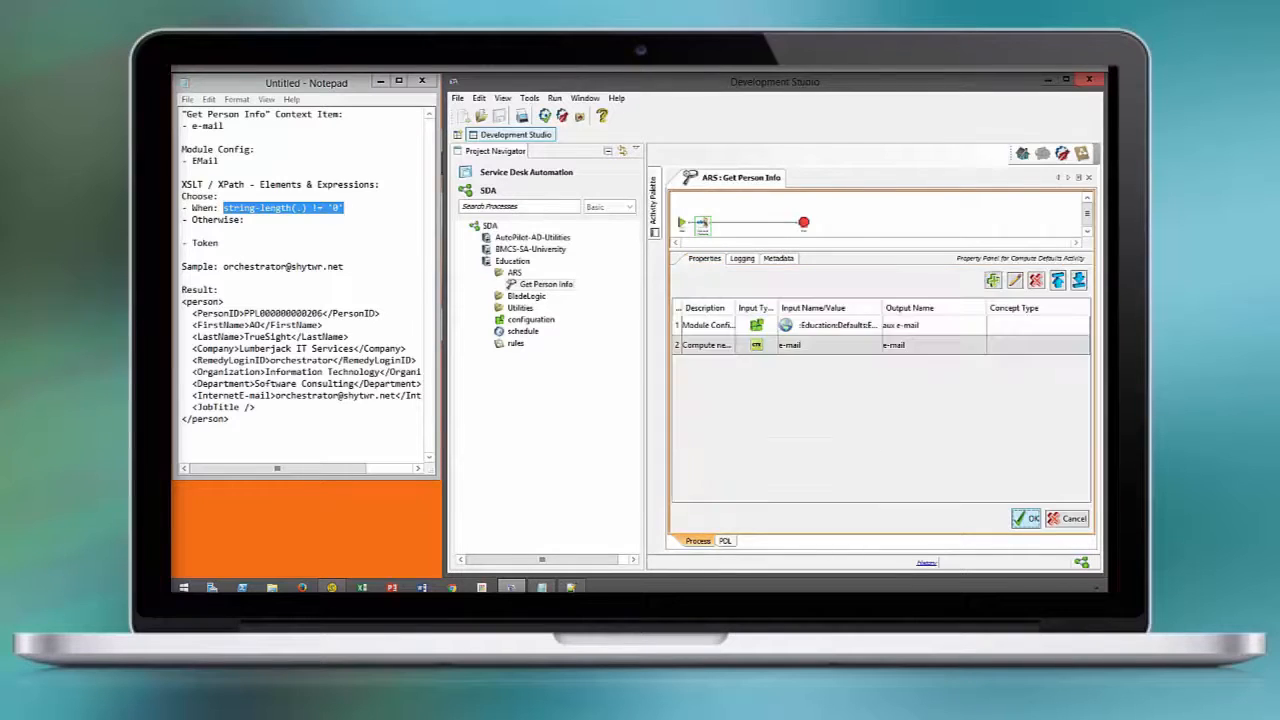
# Add a third Compute Defaults input taken from the e-mail context item
pyautogui.click(1026, 518)
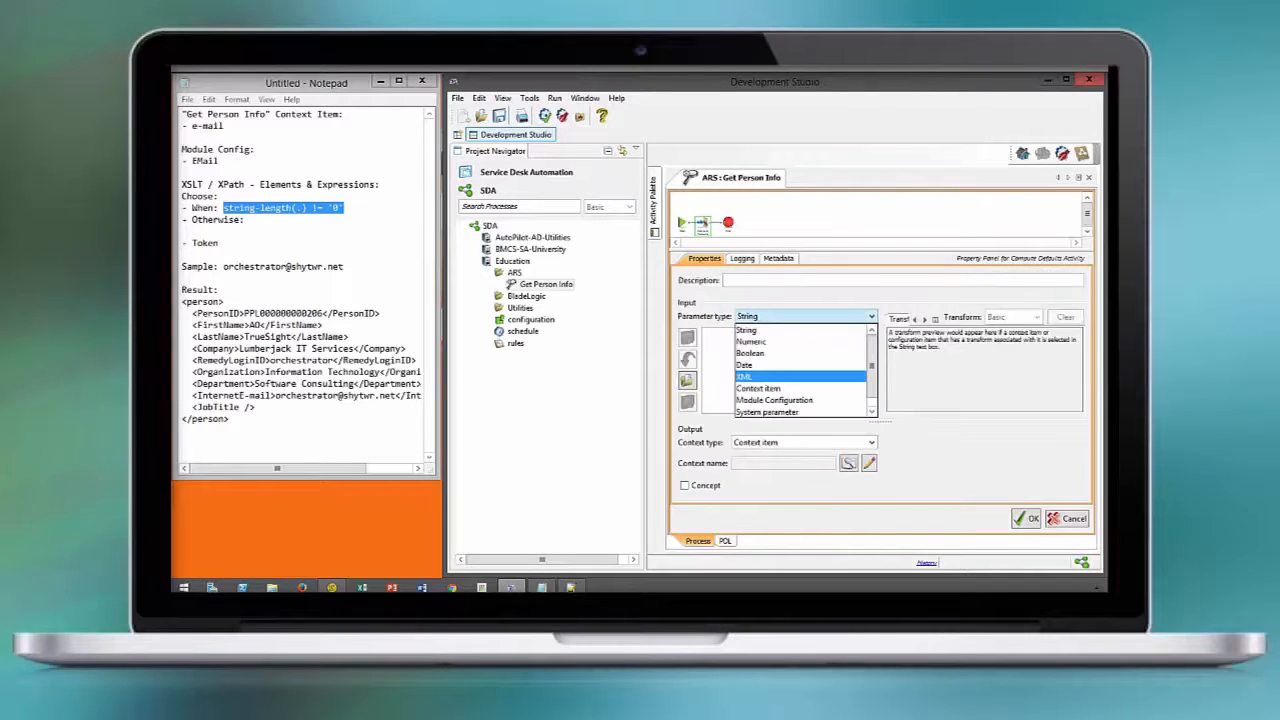
pyautogui.click(848, 462)
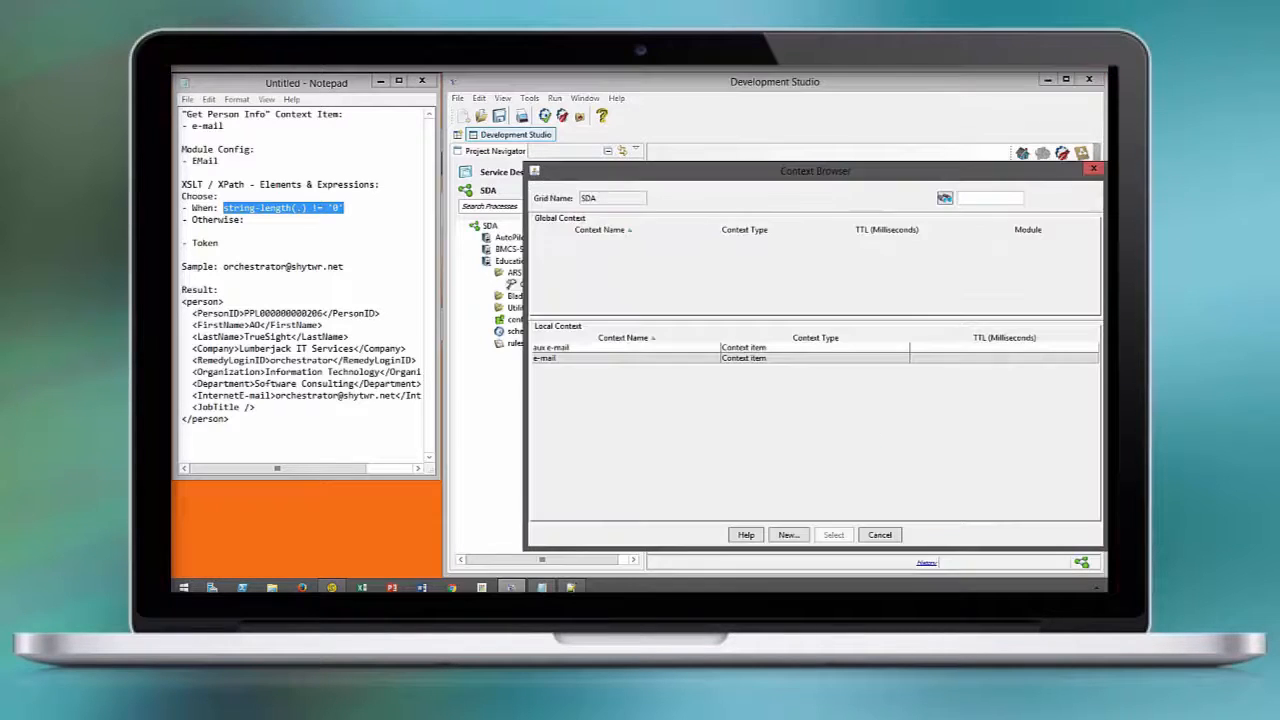
pyautogui.click(788, 534)
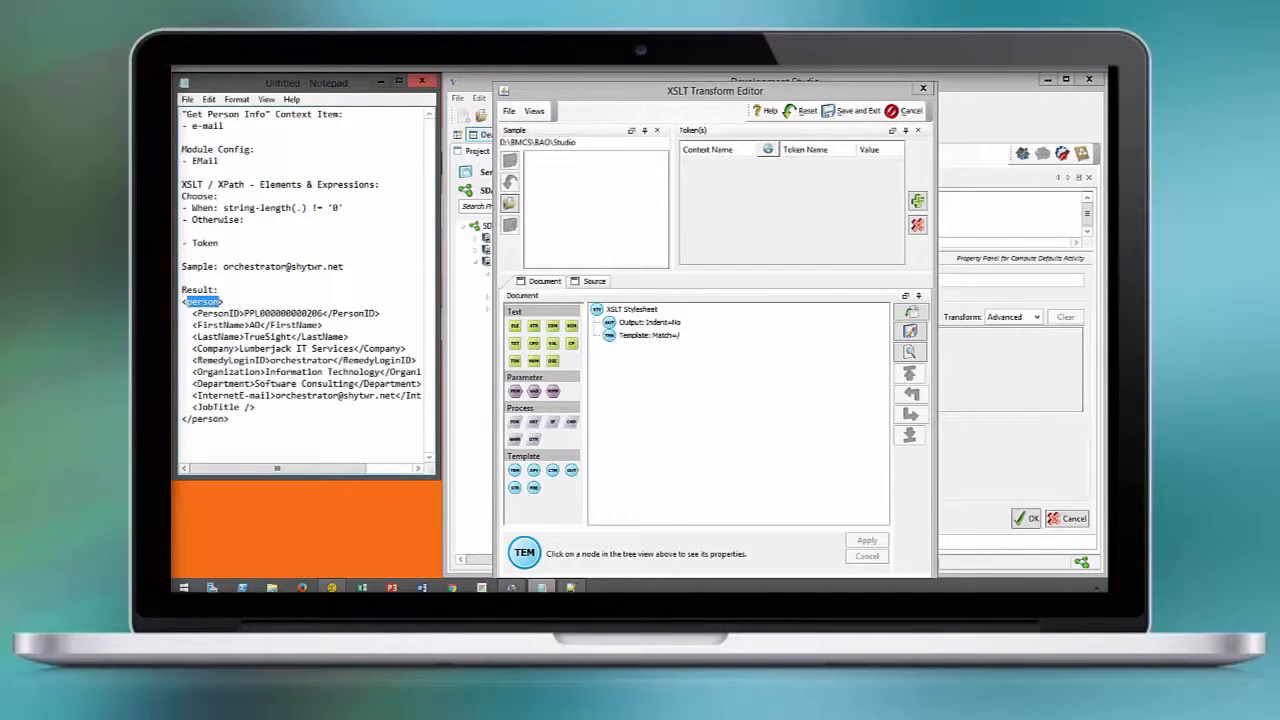
# Wrap the e-mail in a person element's InternetE-mail child, described 'Compute final person'
pyautogui.click(648, 335)
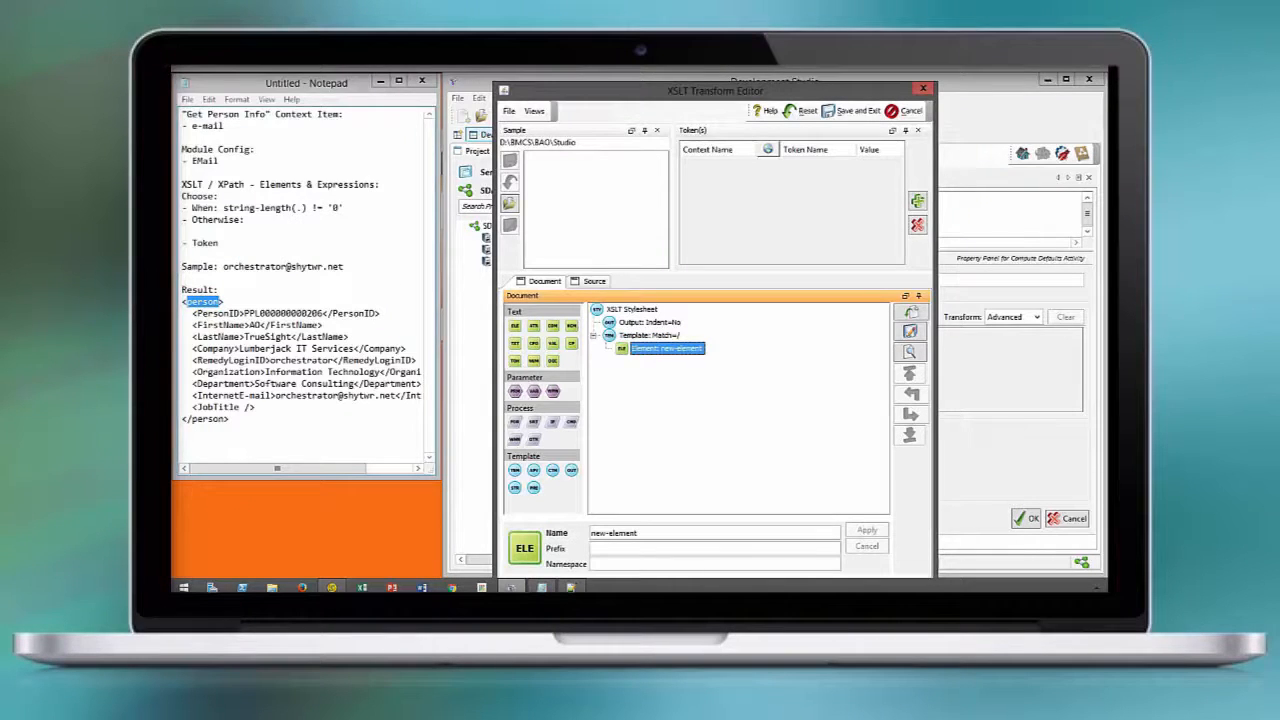
pyautogui.tripleClick(713, 532)
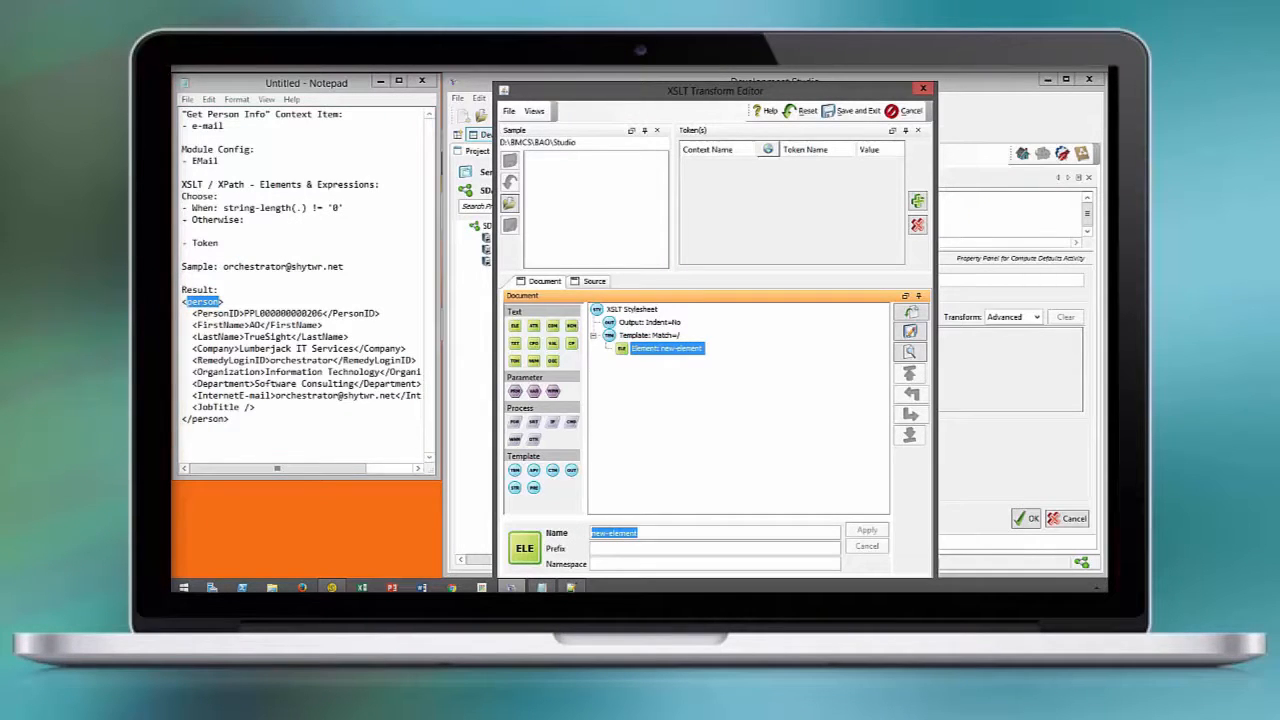
pyautogui.write('person')
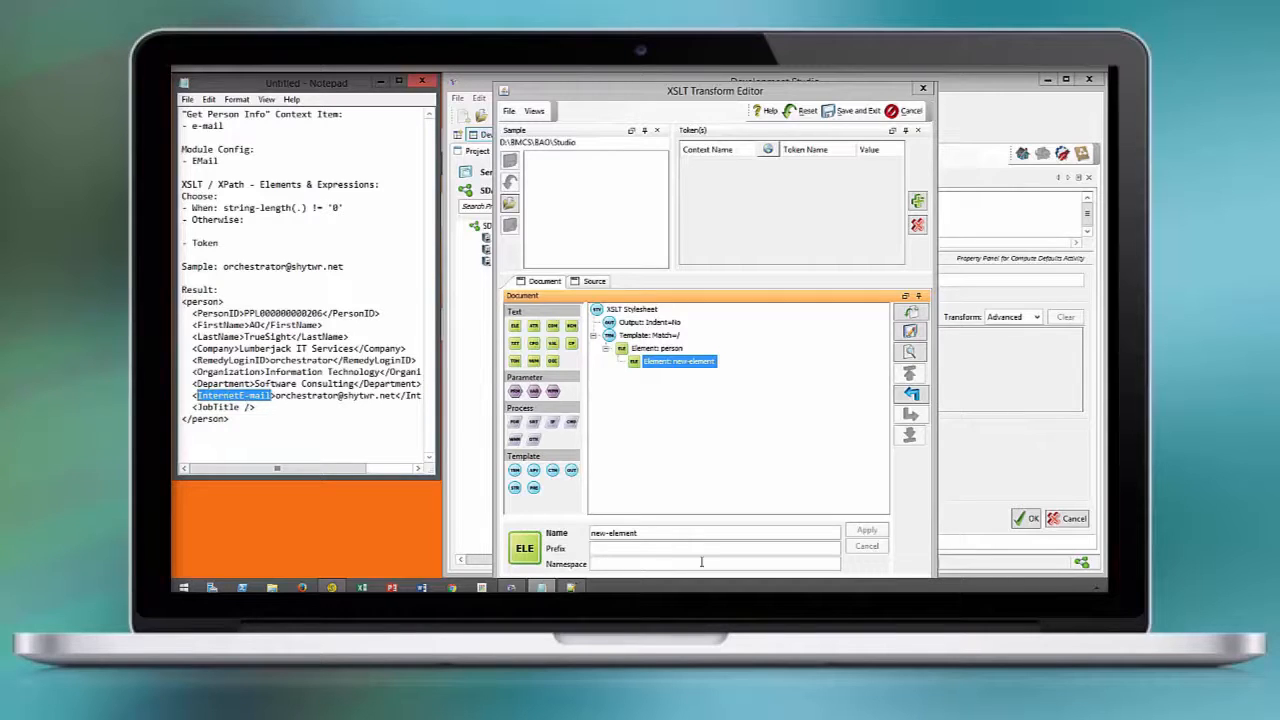
pyautogui.write('InternetE-mail')
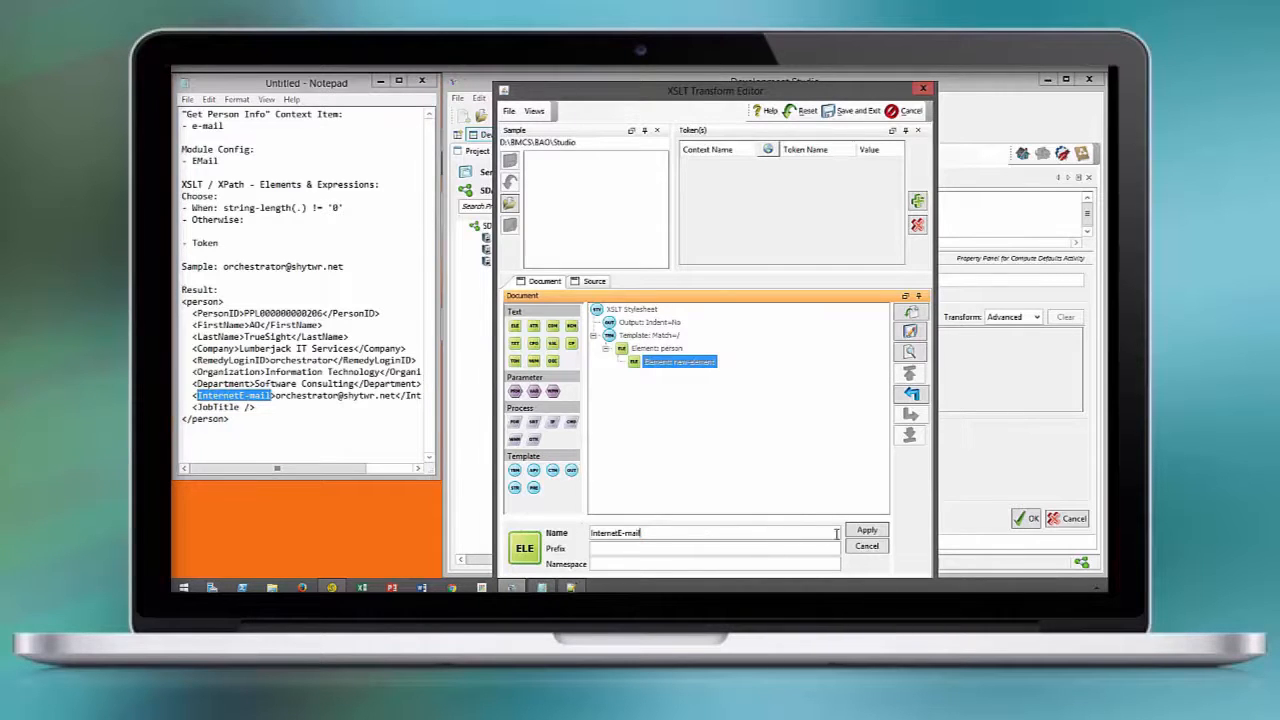
pyautogui.click(867, 530)
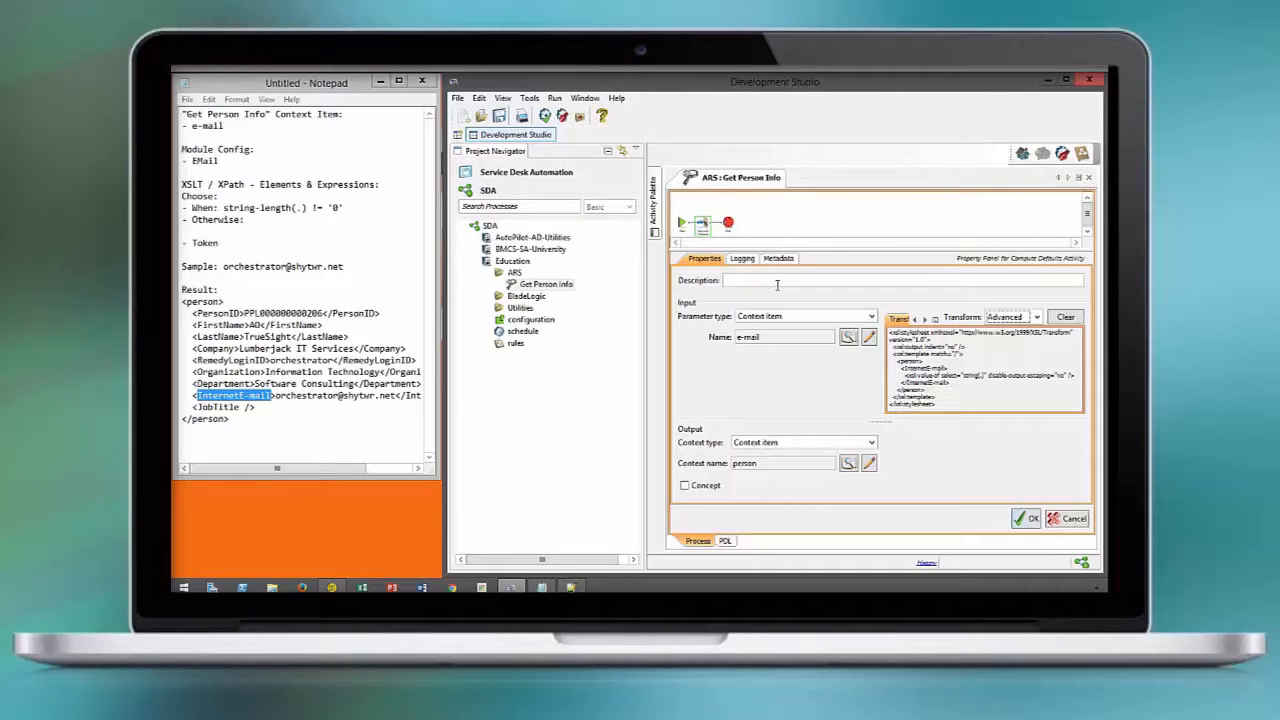
pyautogui.write('Compute')
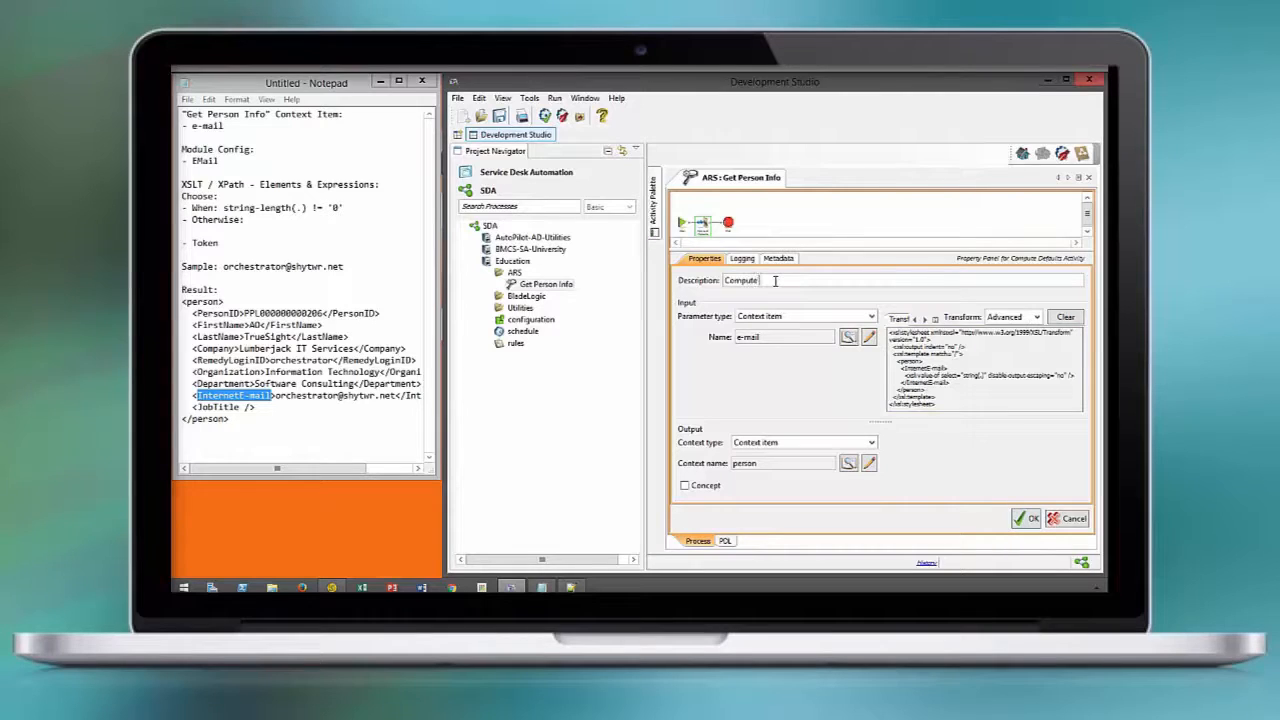
pyautogui.write('final person')
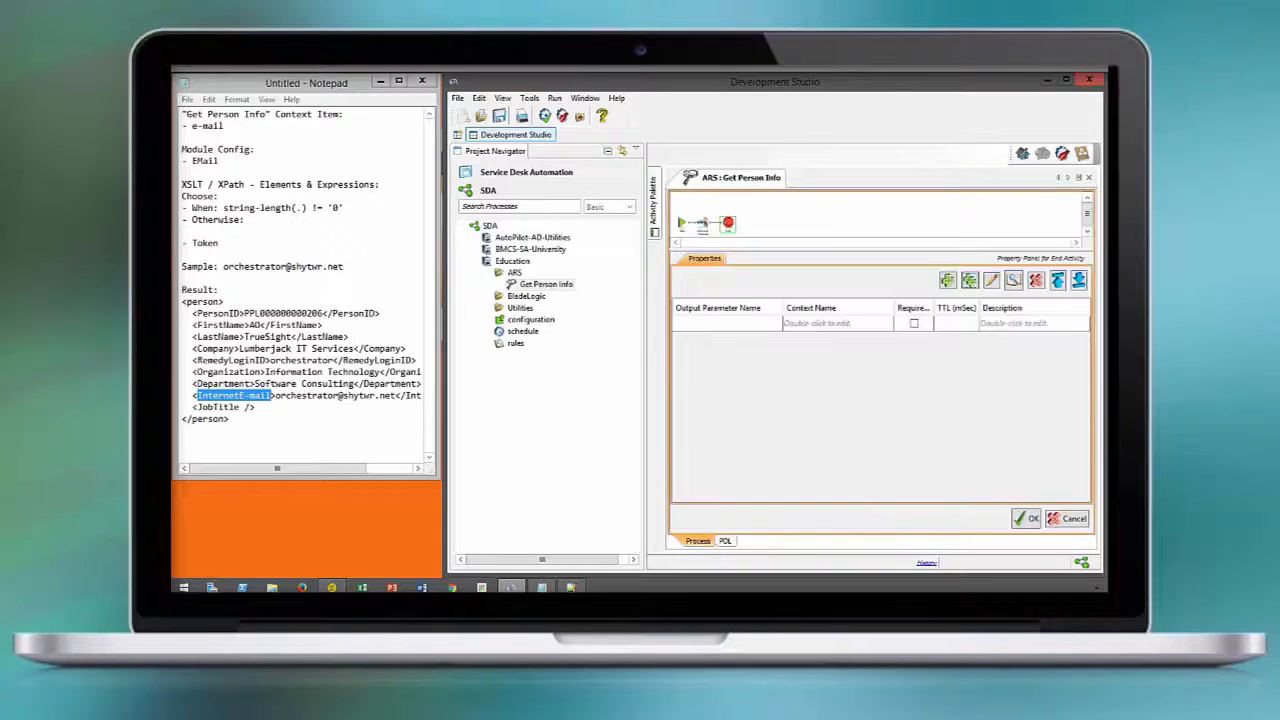
pyautogui.click(1030, 518)
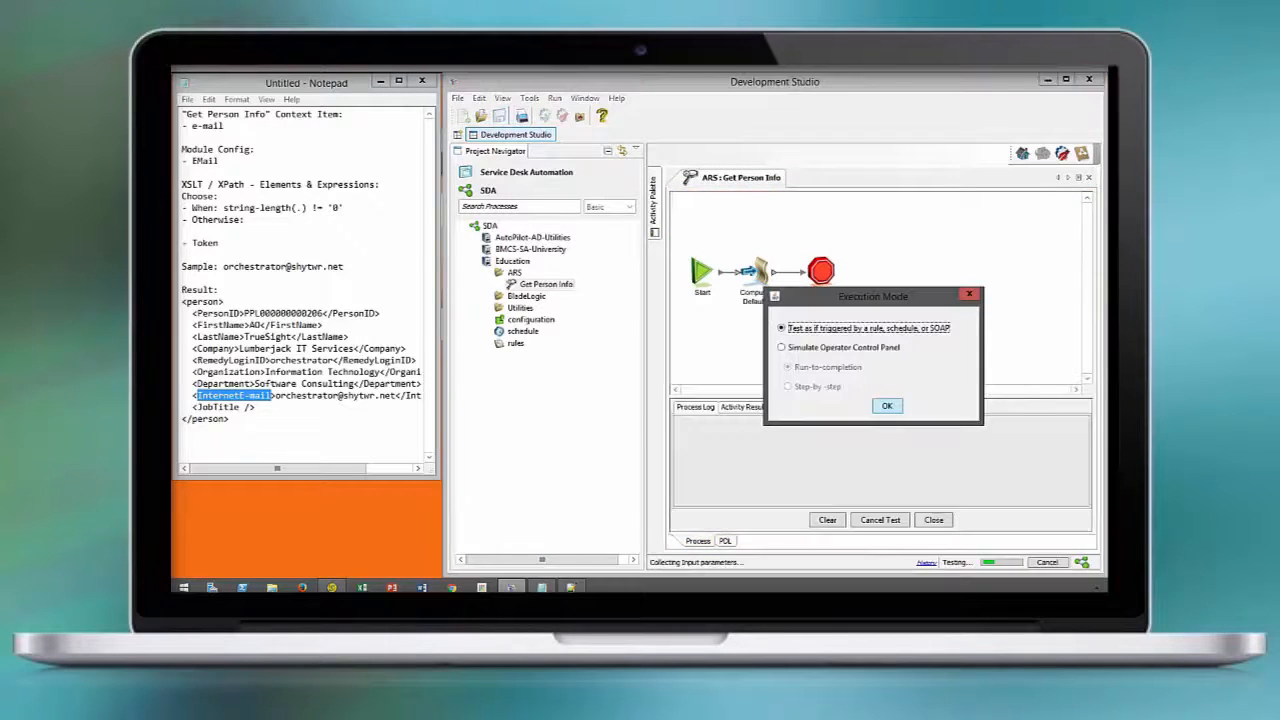
pyautogui.click(886, 405)
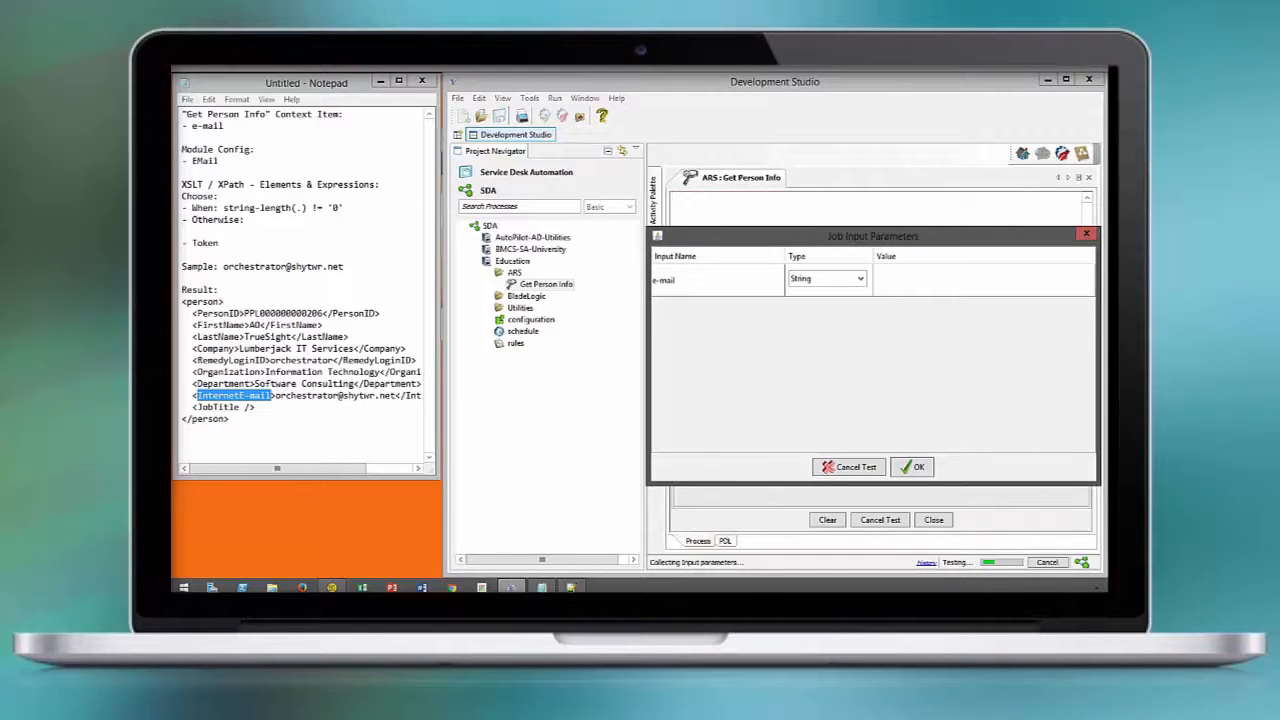
pyautogui.click(911, 466)
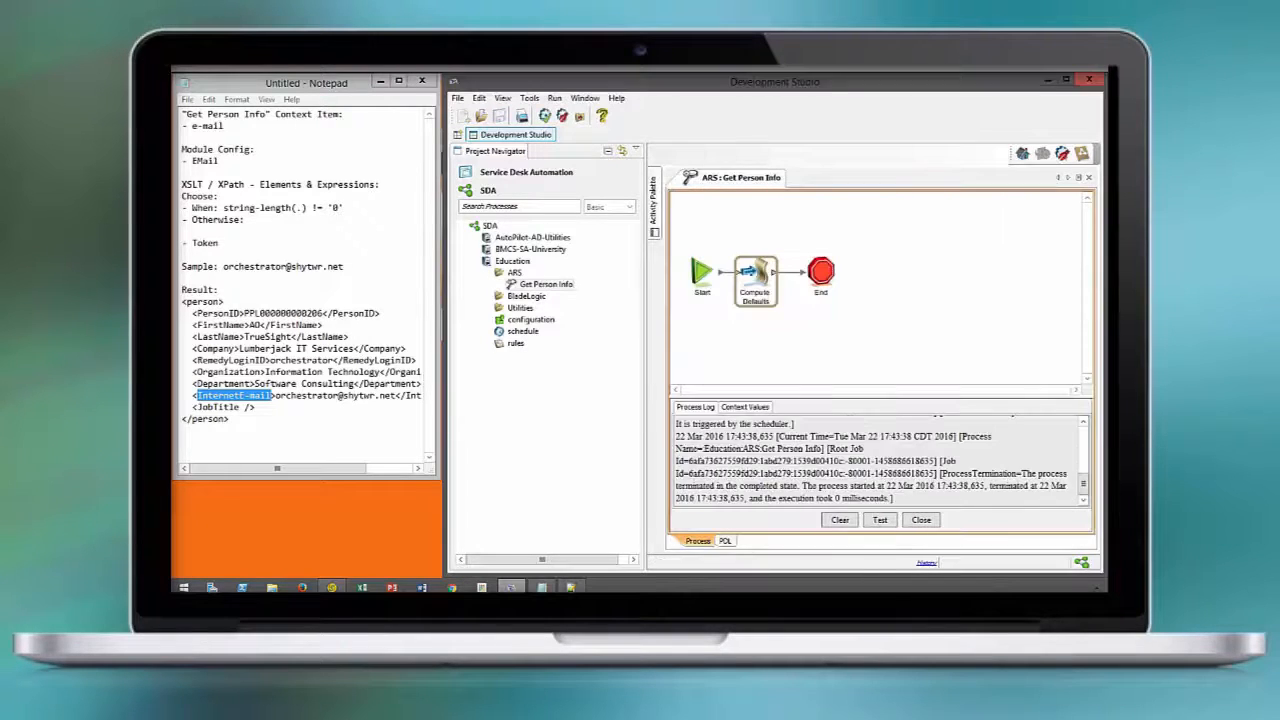
pyautogui.click(744, 407)
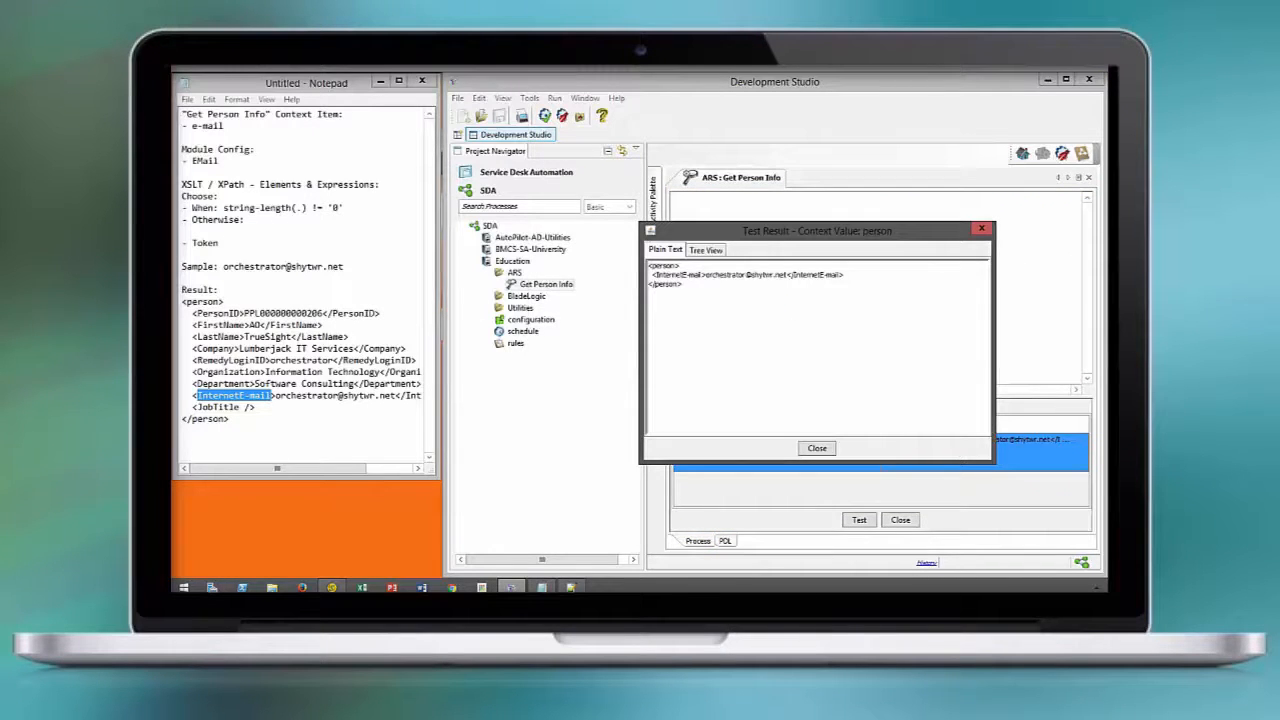
pyautogui.doubleClick(745, 274)
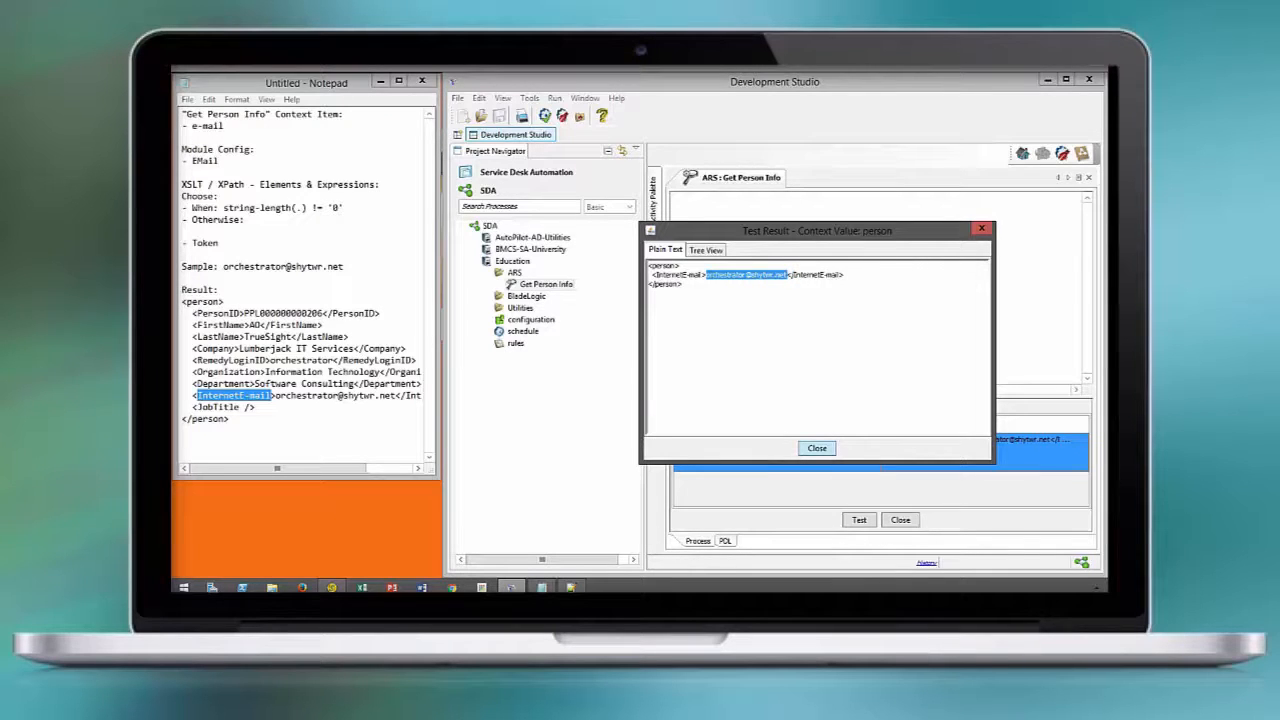
pyautogui.click(816, 447)
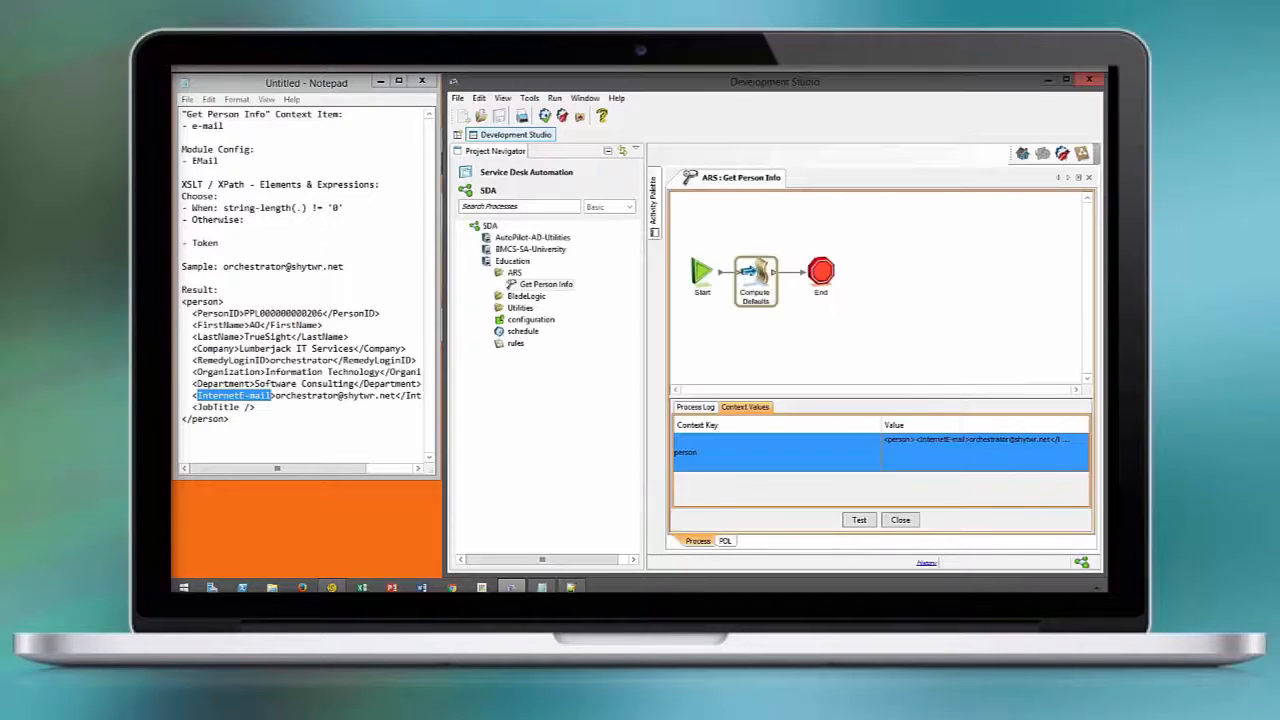